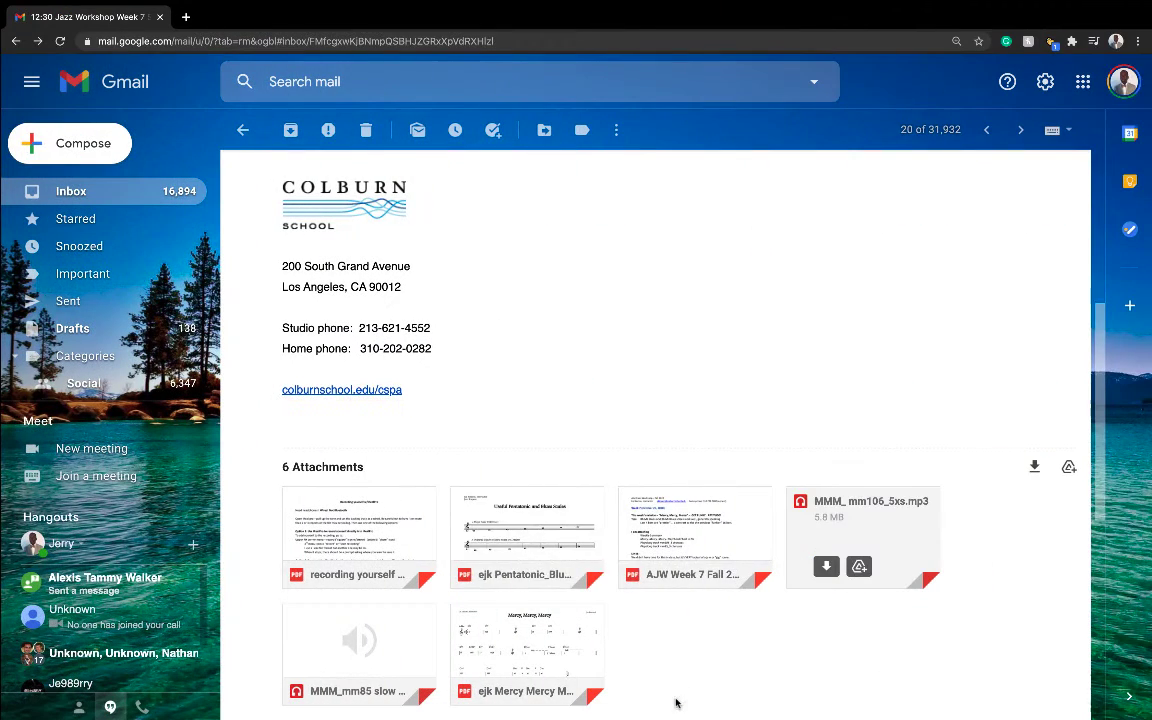
{"action": "mouse_move", "coordinate": [876, 556]}
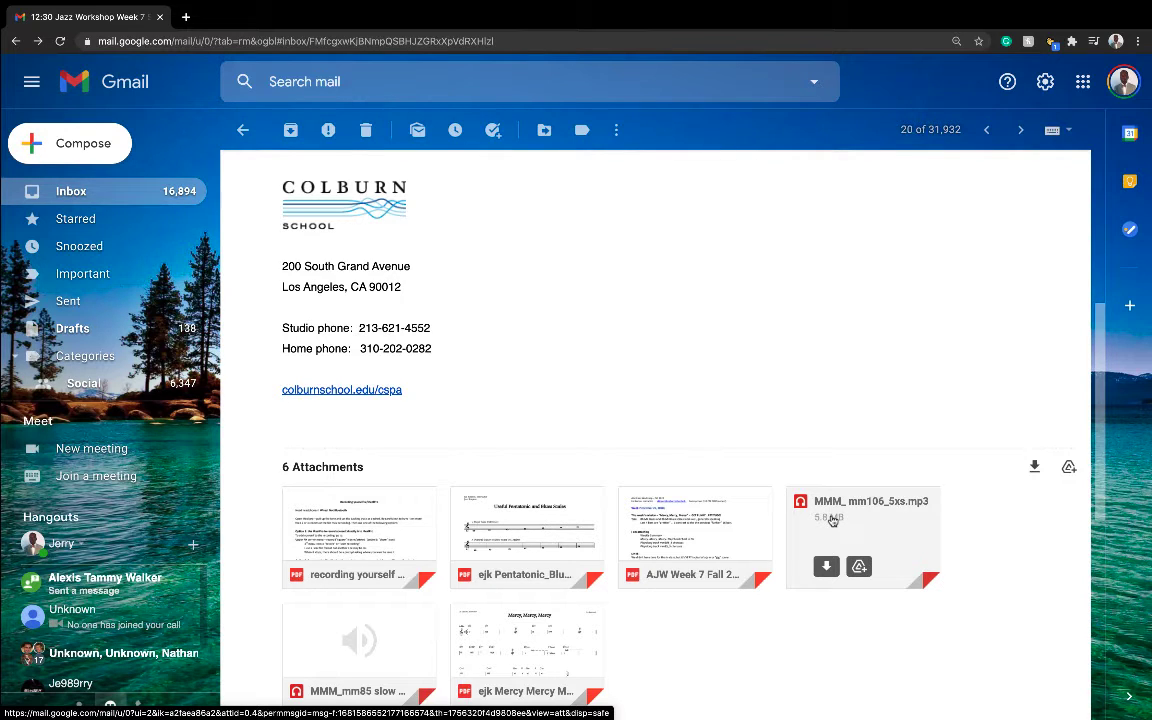
{"action": "mouse_move", "coordinate": [826, 568]}
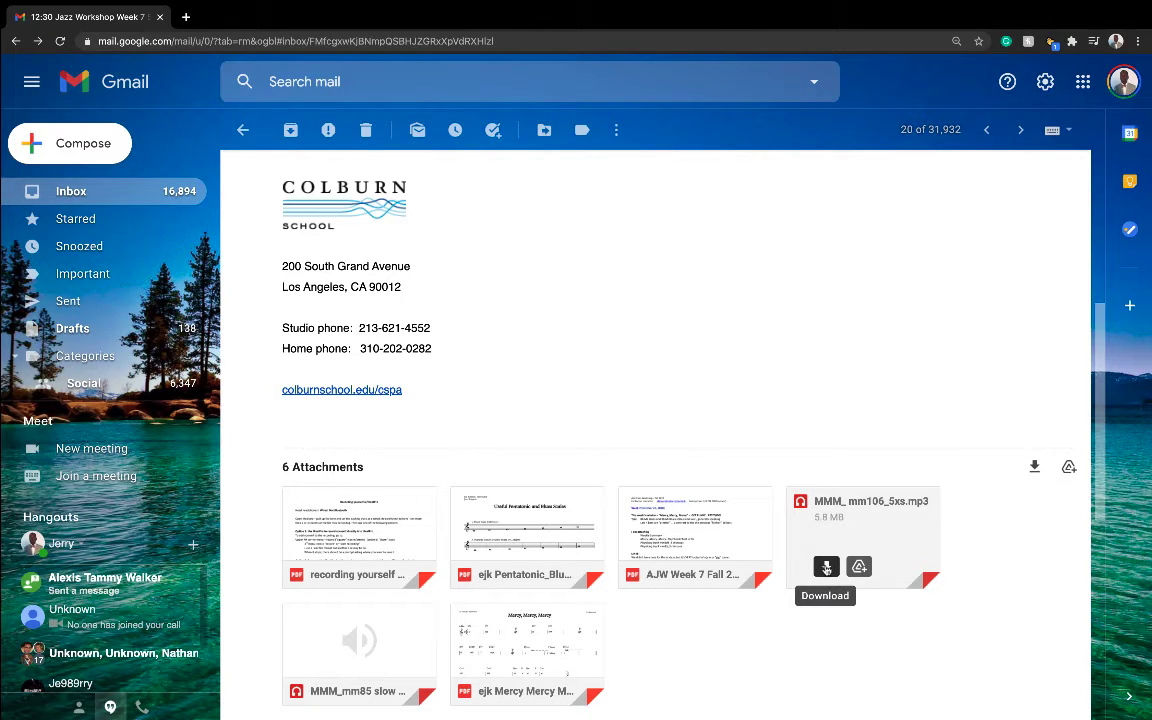
Download the MMM_mm106_5xs.mp3 attachment and open the downloaded file from the download bar.
{"action": "left_click", "coordinate": [826, 568]}
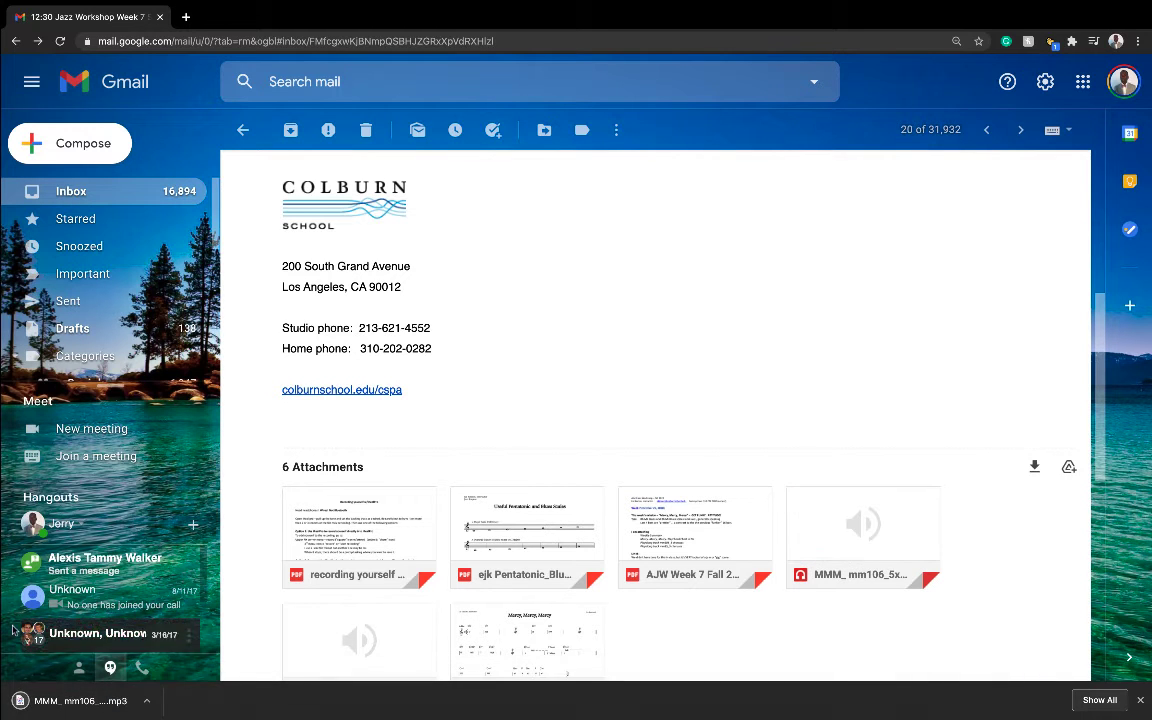
{"action": "left_click", "coordinate": [80, 700]}
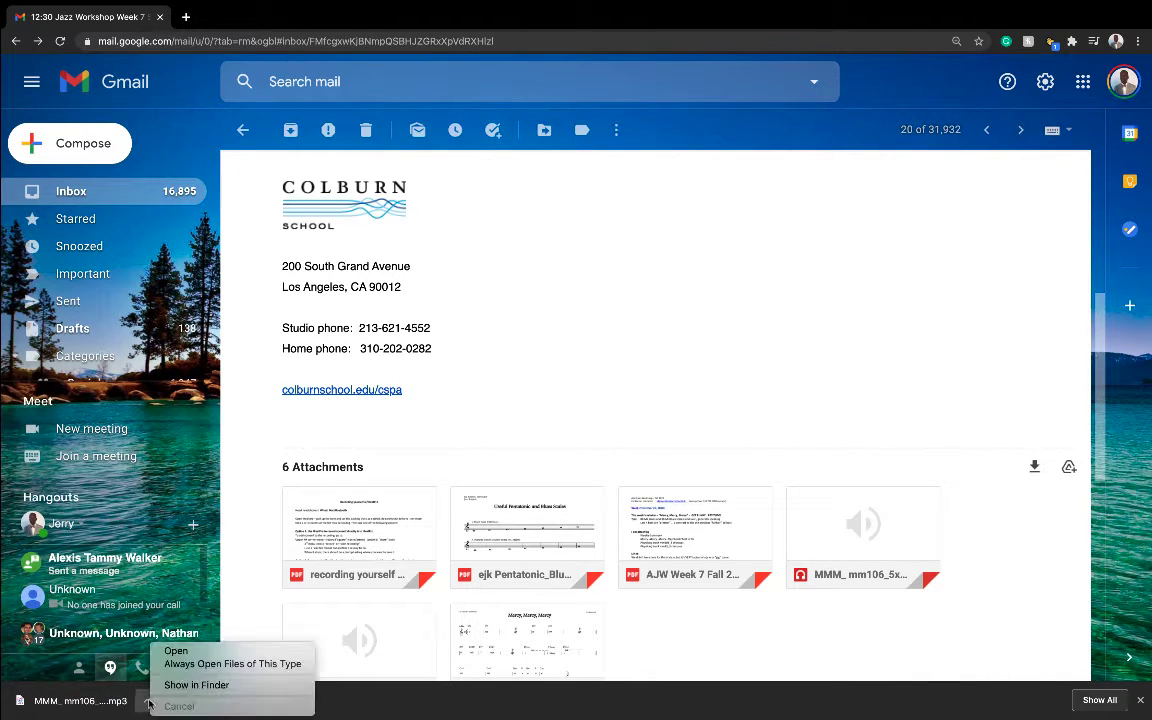
{"action": "left_click", "coordinate": [176, 652]}
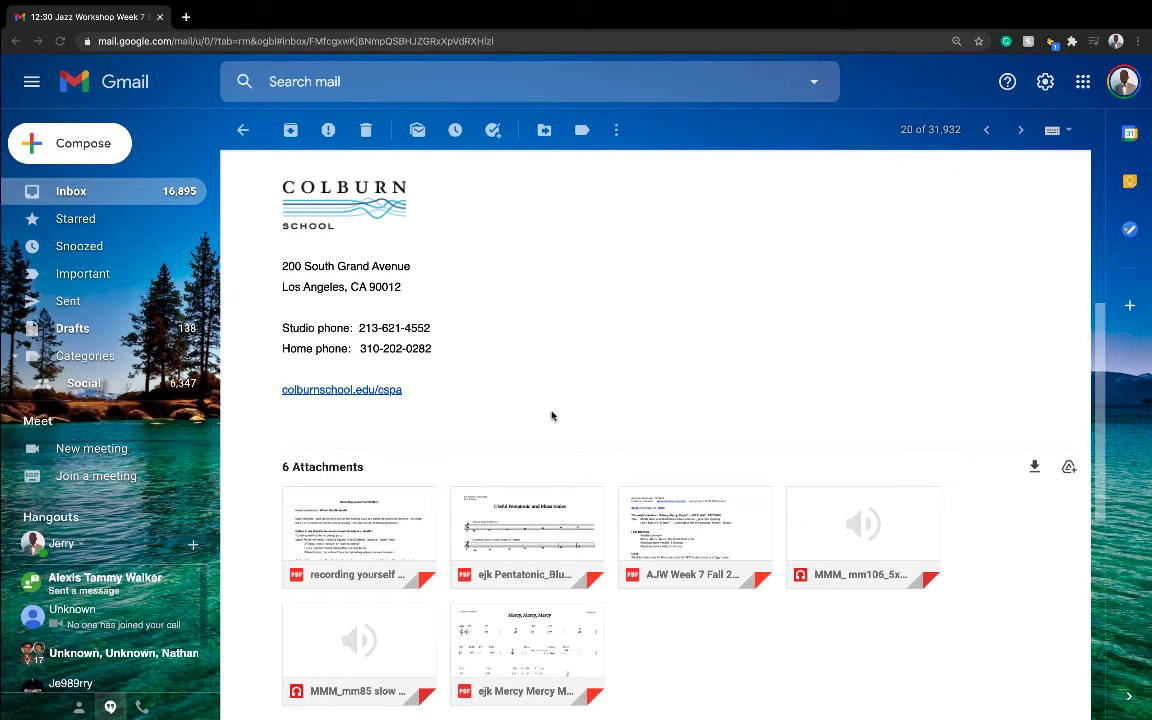
{"action": "mouse_move", "coordinate": [752, 448]}
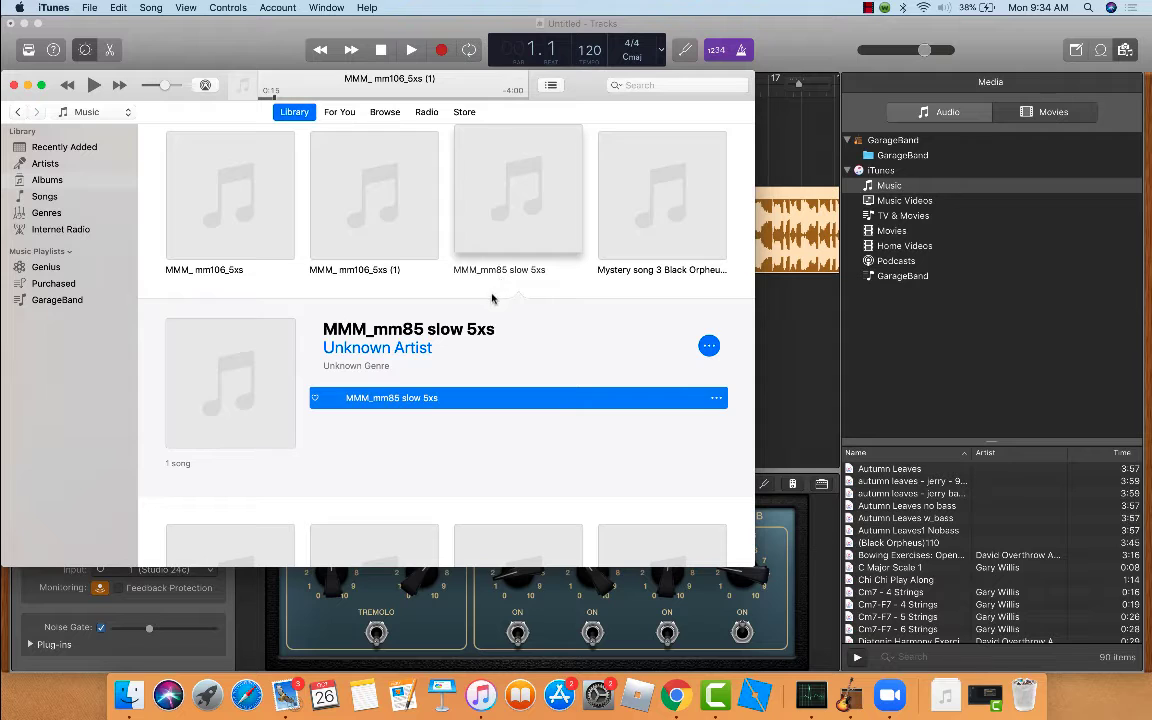
{"action": "mouse_move", "coordinate": [970, 372]}
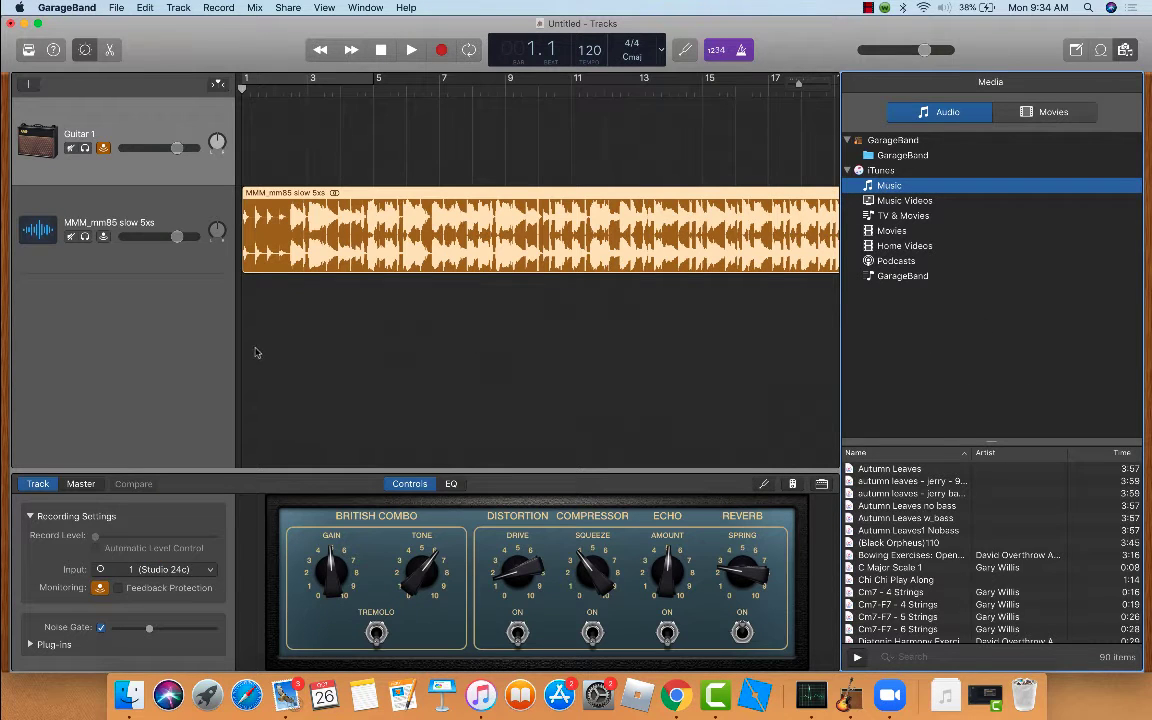
{"action": "mouse_move", "coordinate": [848, 692]}
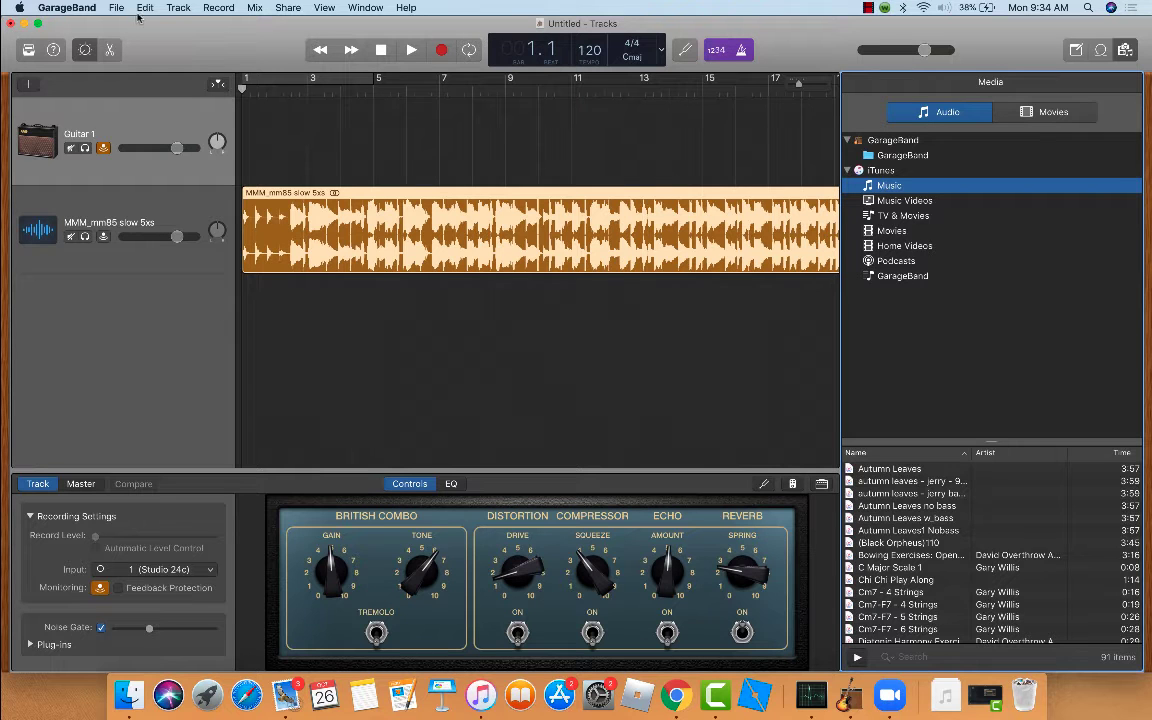
Start a new project via File > New, discarding the untitled project with Don't Save.
{"action": "left_click", "coordinate": [116, 8]}
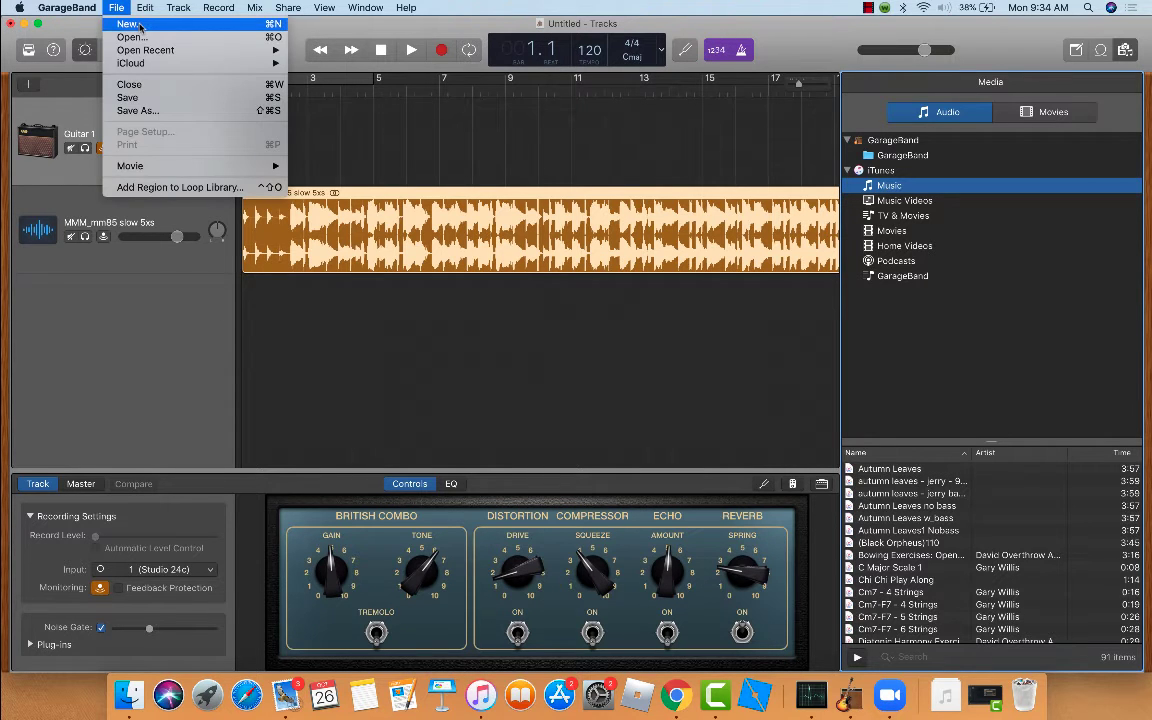
{"action": "left_click", "coordinate": [128, 84]}
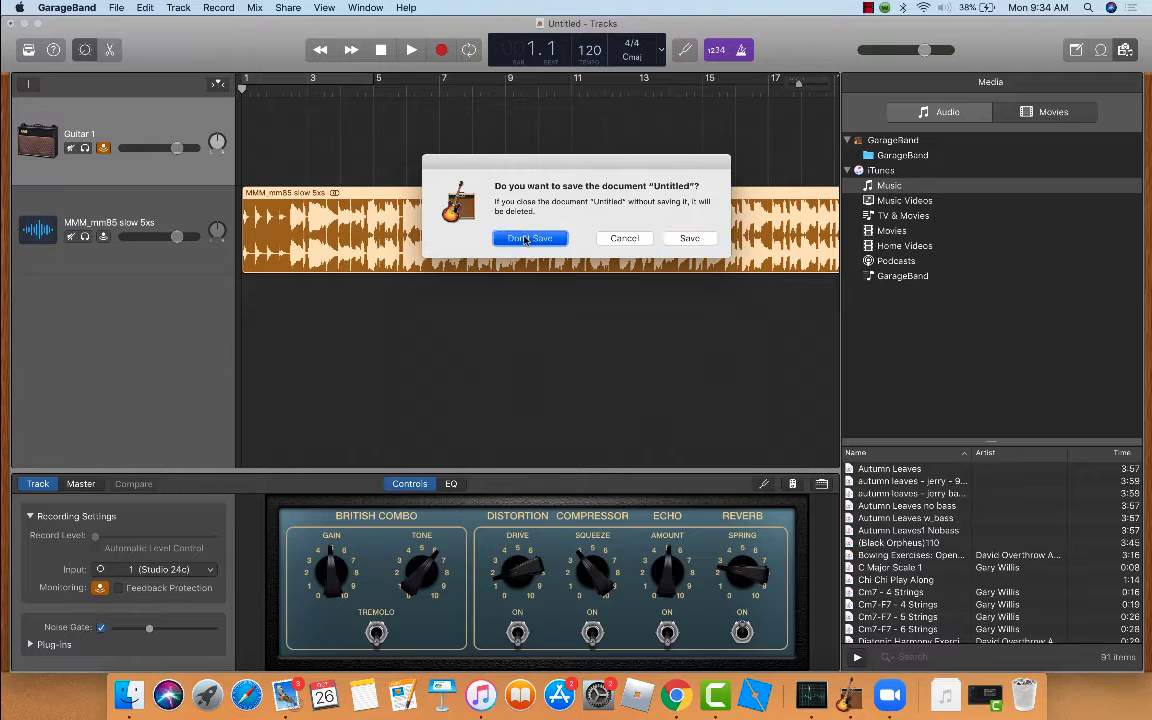
{"action": "left_click", "coordinate": [528, 238]}
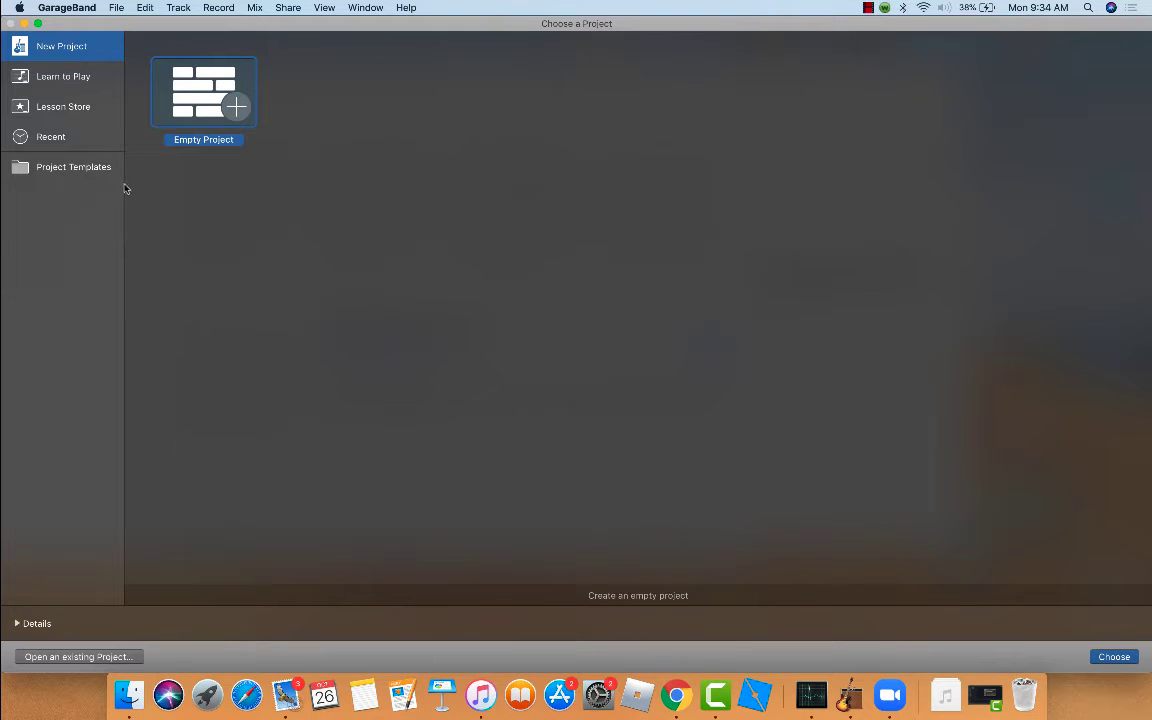
{"action": "mouse_move", "coordinate": [168, 172]}
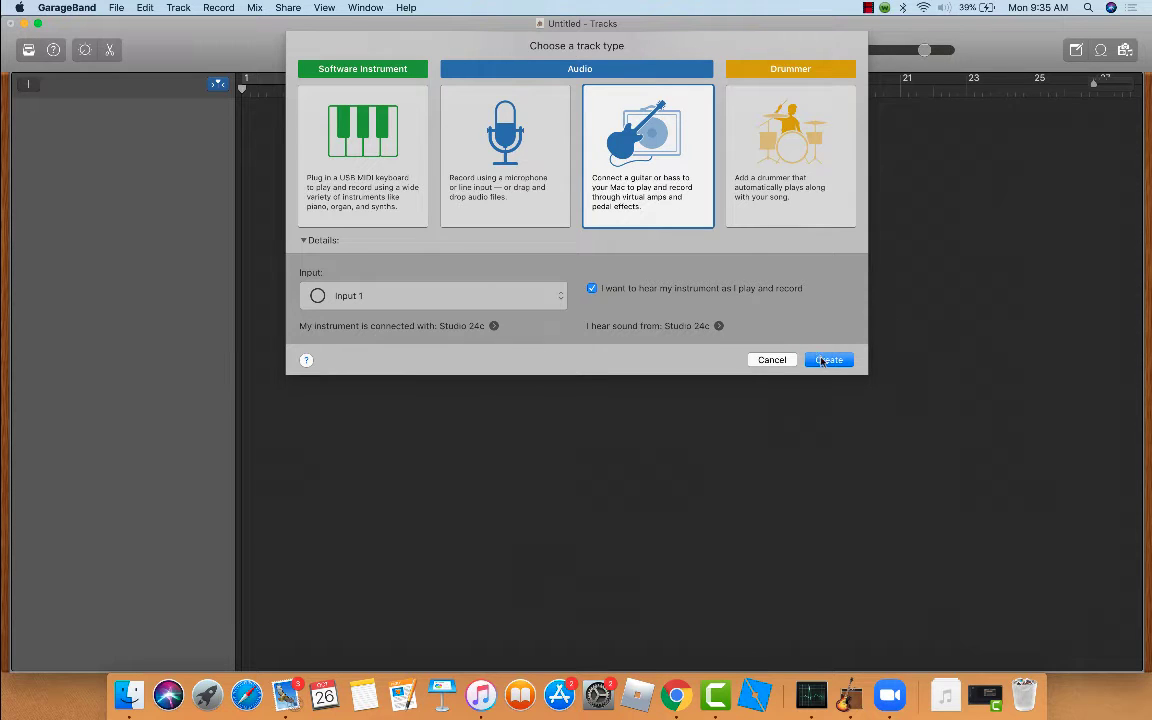
Create the guitar track, browse Clean Bass, then return to Clean Guitar with Brit and Clean.
{"action": "left_click", "coordinate": [828, 360]}
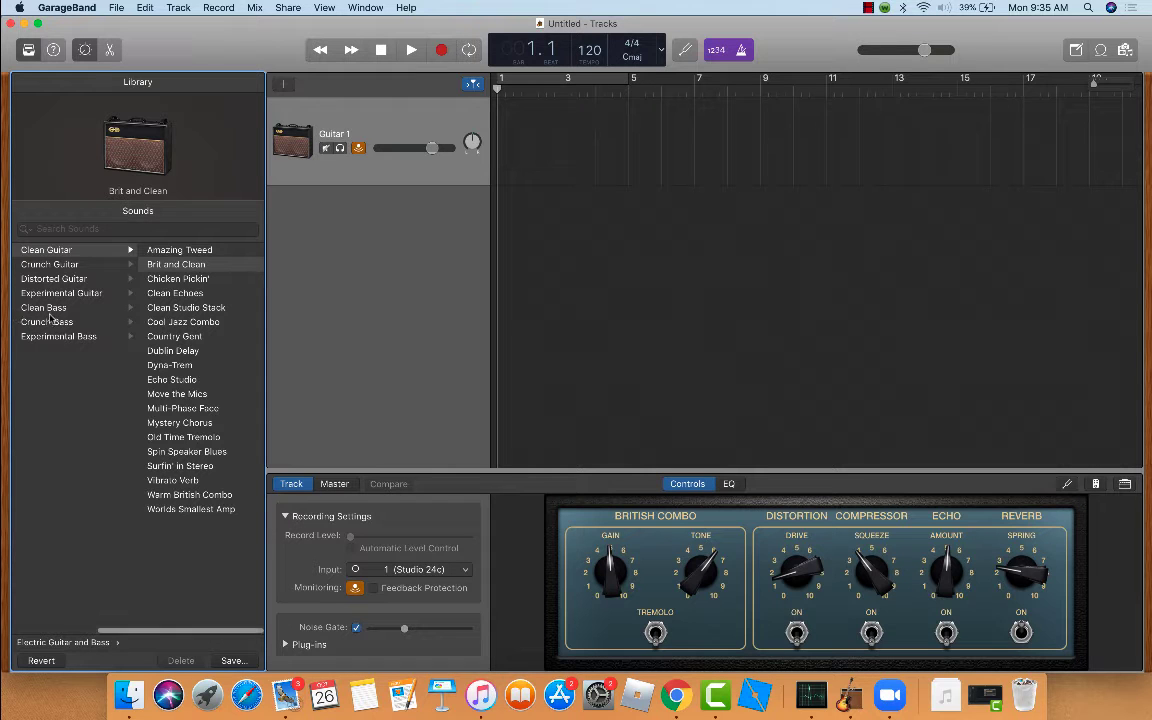
{"action": "left_click", "coordinate": [44, 308]}
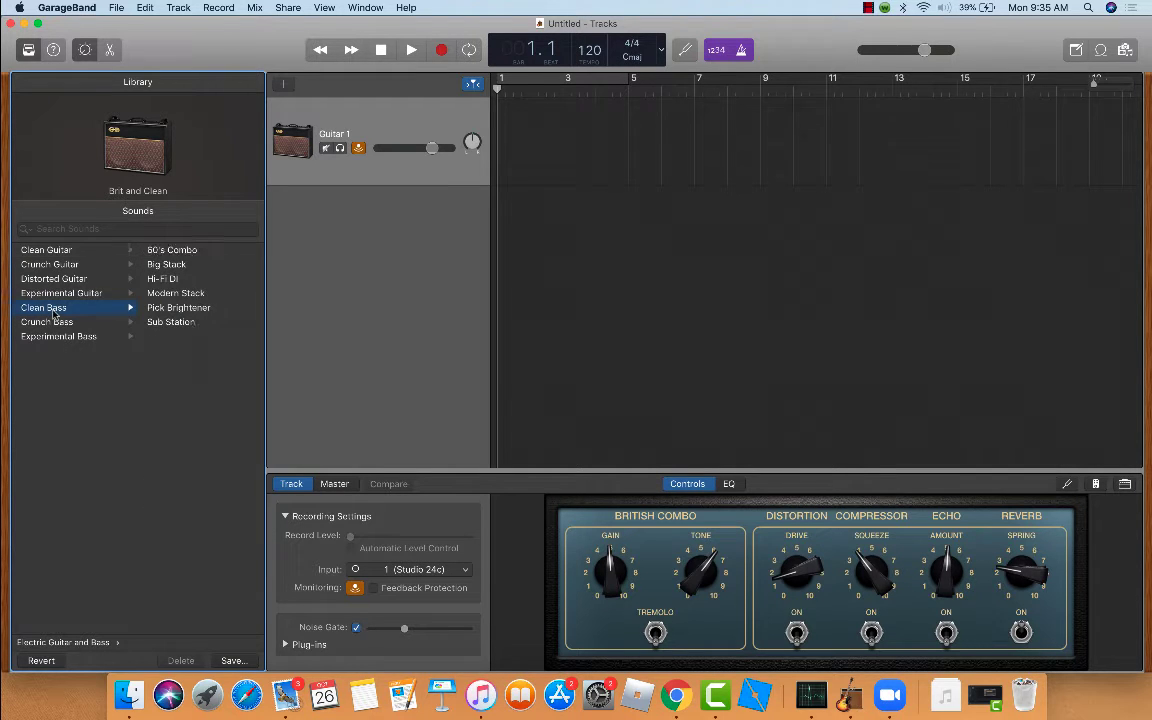
{"action": "mouse_move", "coordinate": [194, 288]}
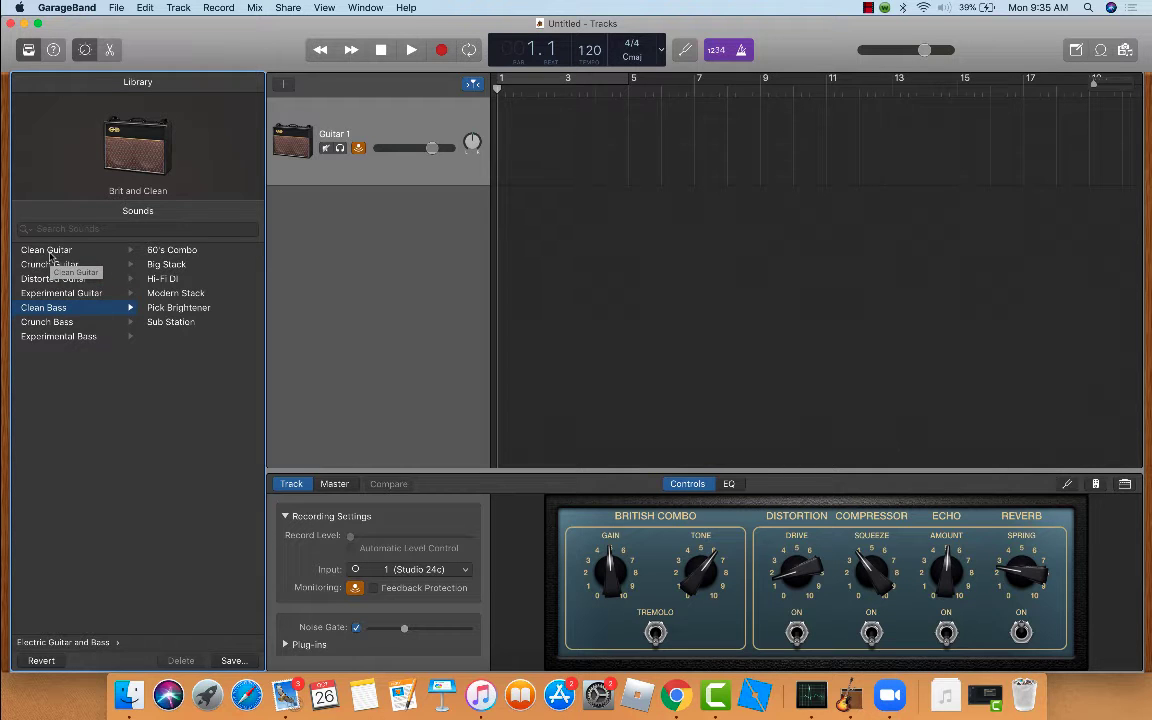
{"action": "left_click", "coordinate": [46, 248]}
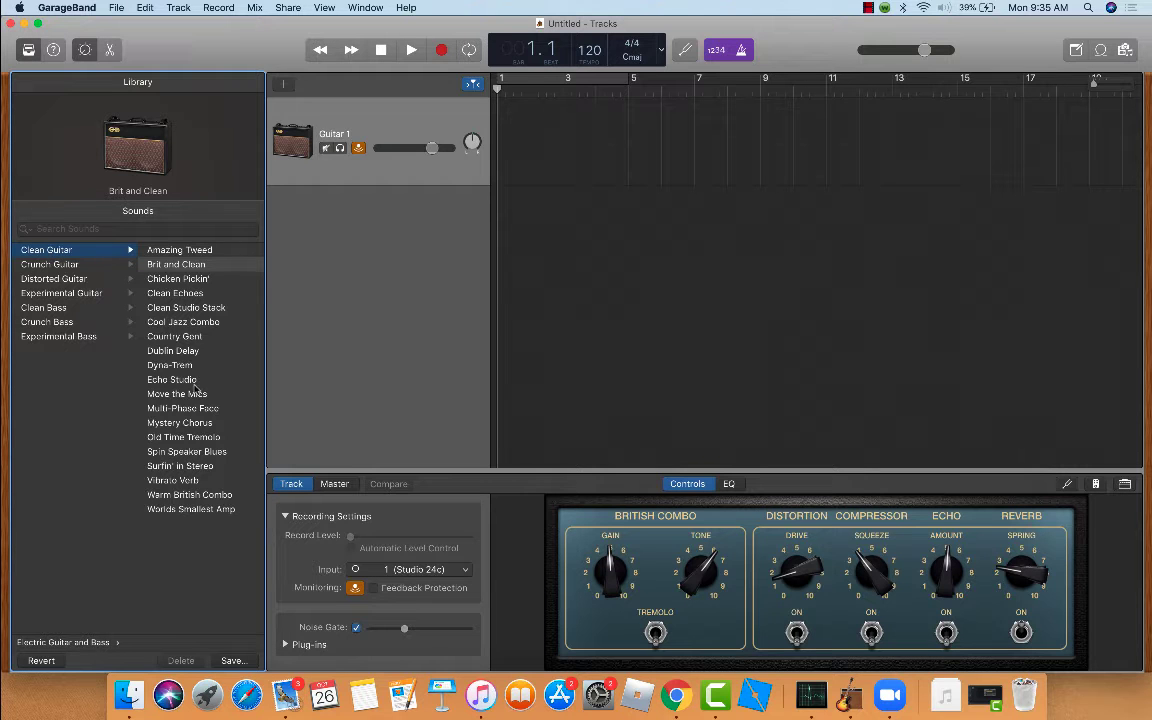
{"action": "mouse_move", "coordinate": [196, 390]}
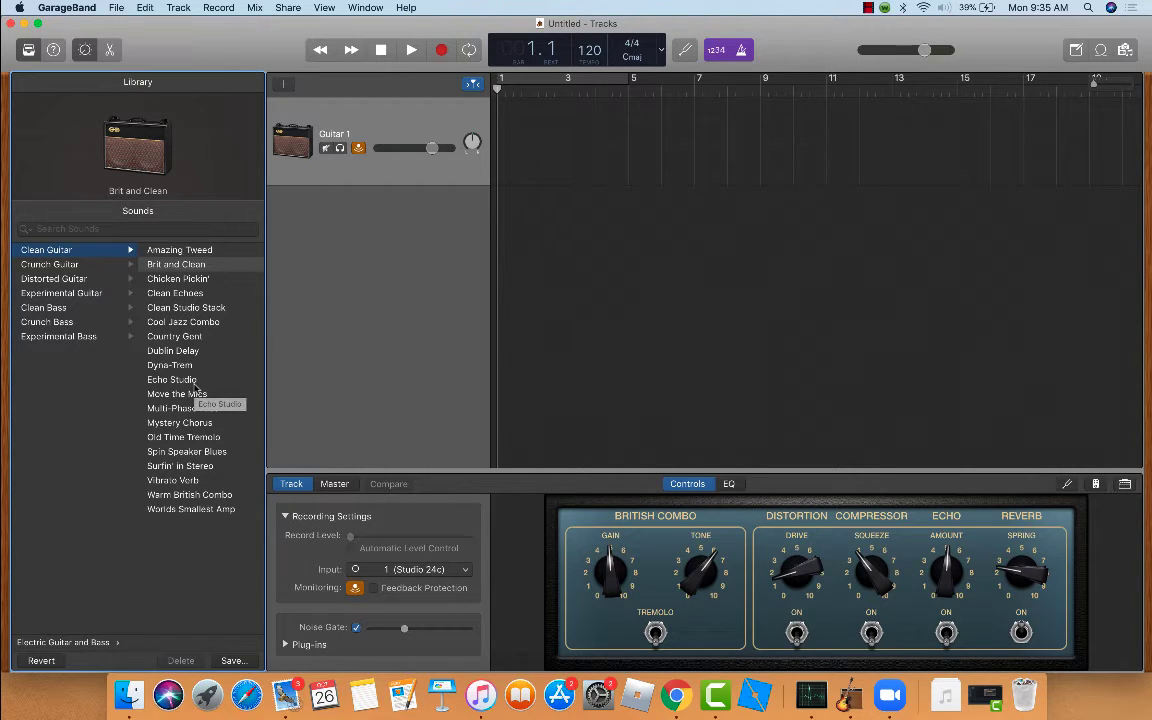
{"action": "mouse_move", "coordinate": [504, 356]}
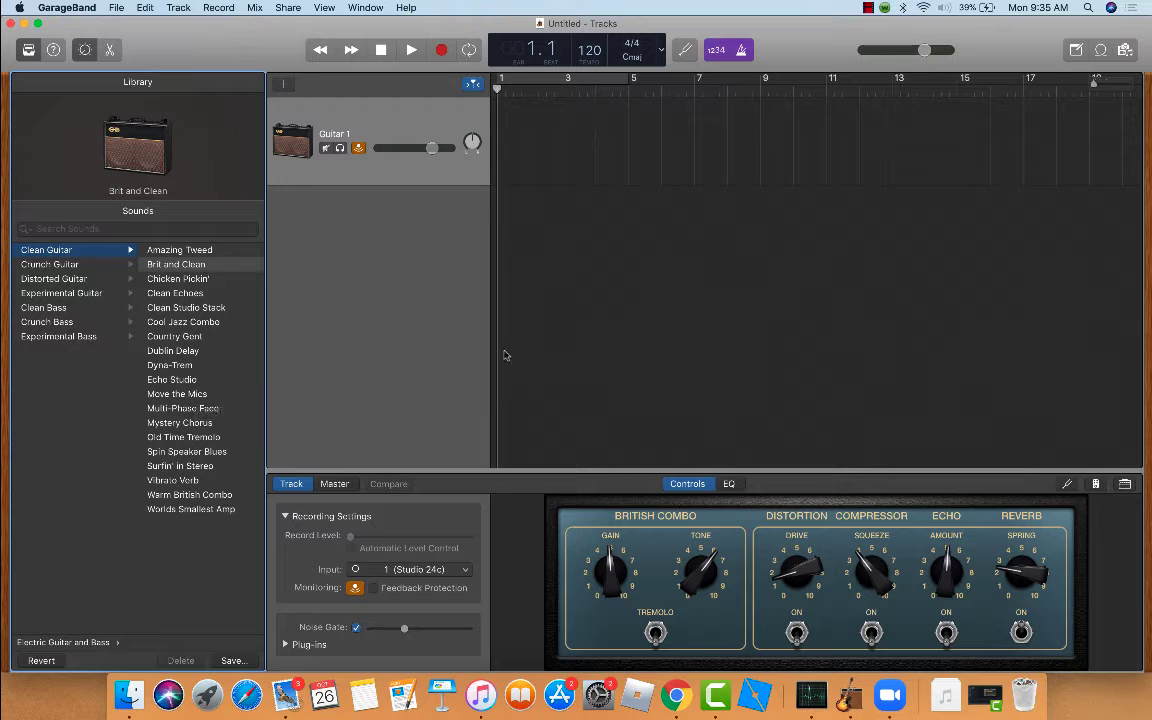
{"action": "mouse_move", "coordinate": [884, 188]}
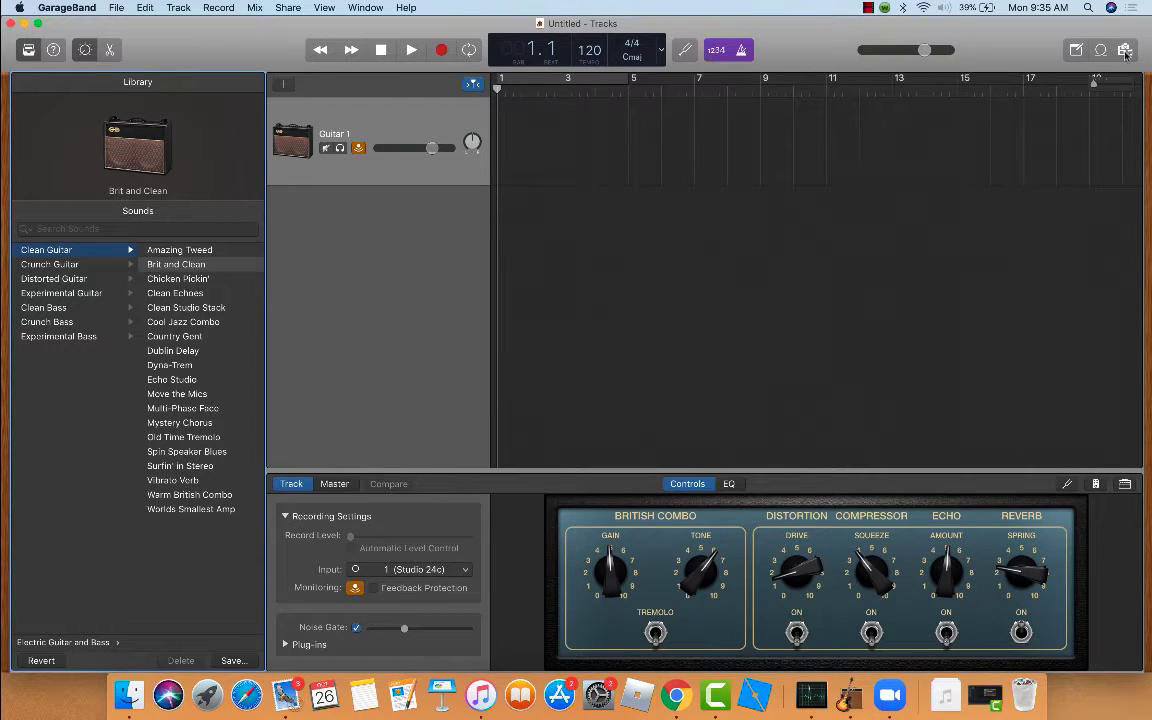
{"action": "left_click", "coordinate": [1124, 50]}
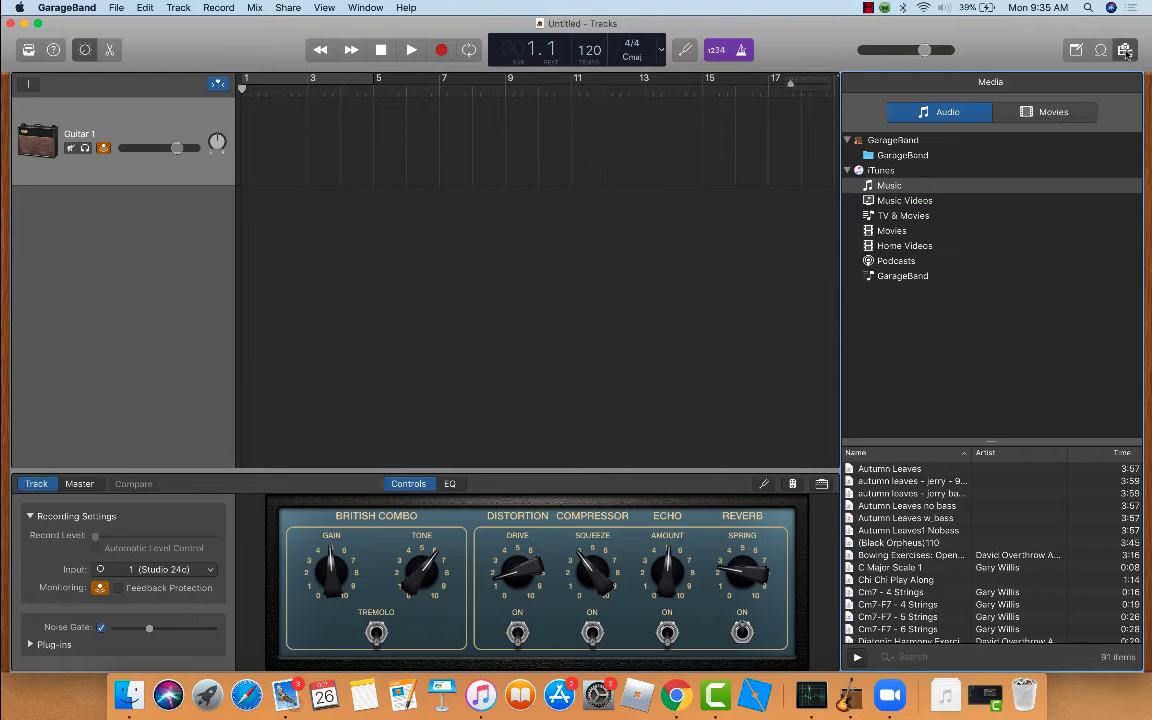
{"action": "mouse_move", "coordinate": [1012, 428]}
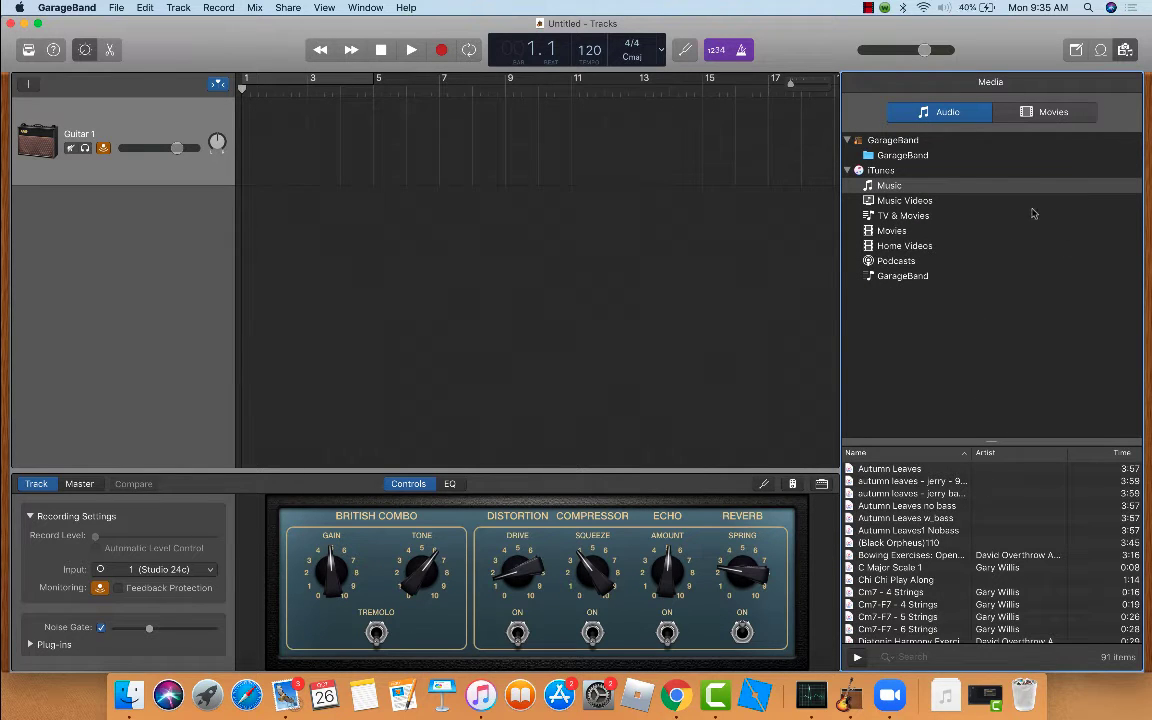
{"action": "mouse_move", "coordinate": [896, 180]}
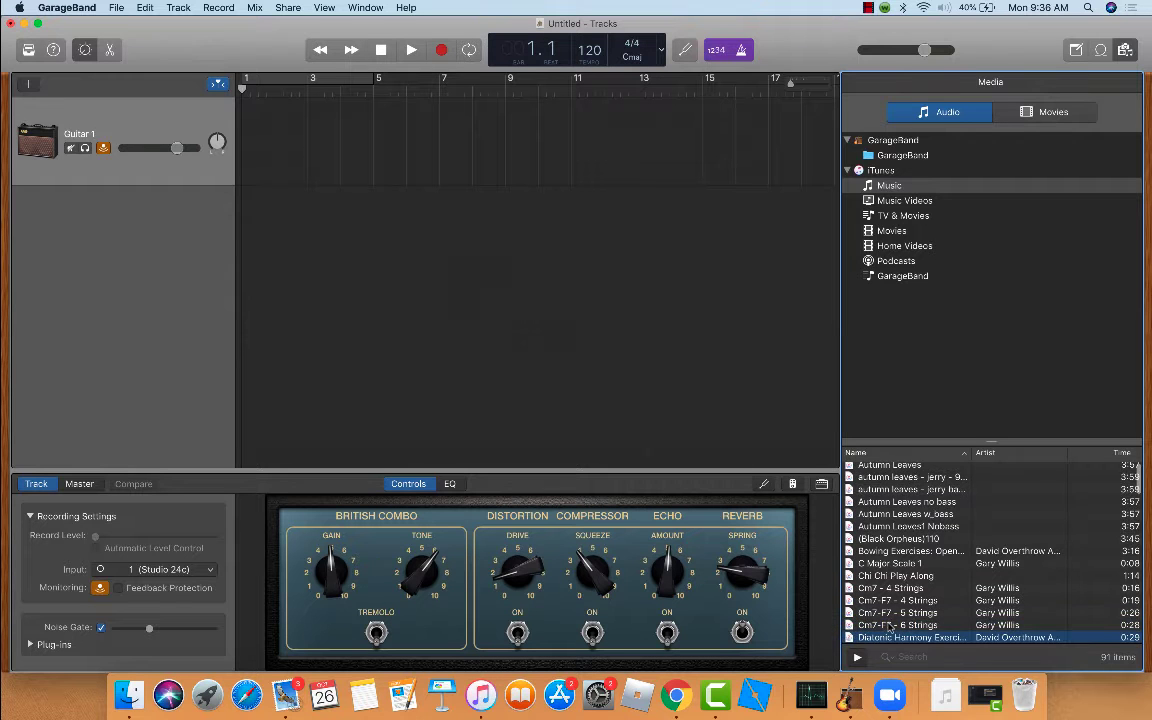
{"action": "scroll", "scroll_direction": "down", "scroll_amount": 3}
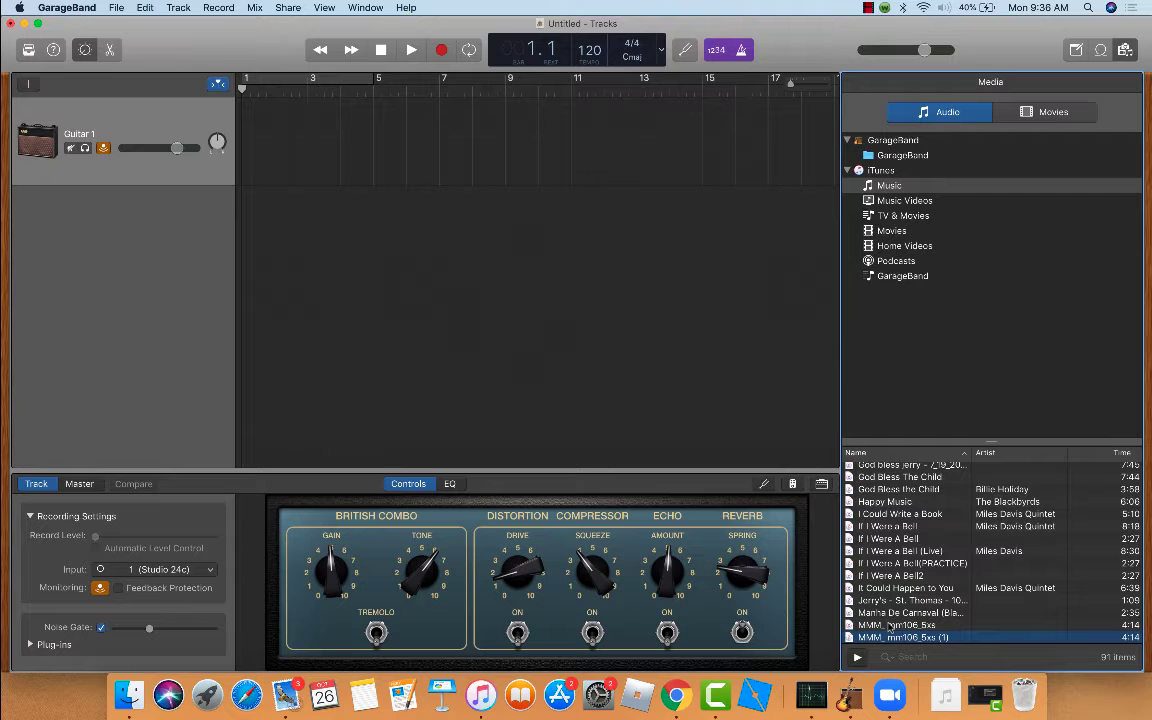
{"action": "scroll", "scroll_direction": "down", "scroll_amount": 3}
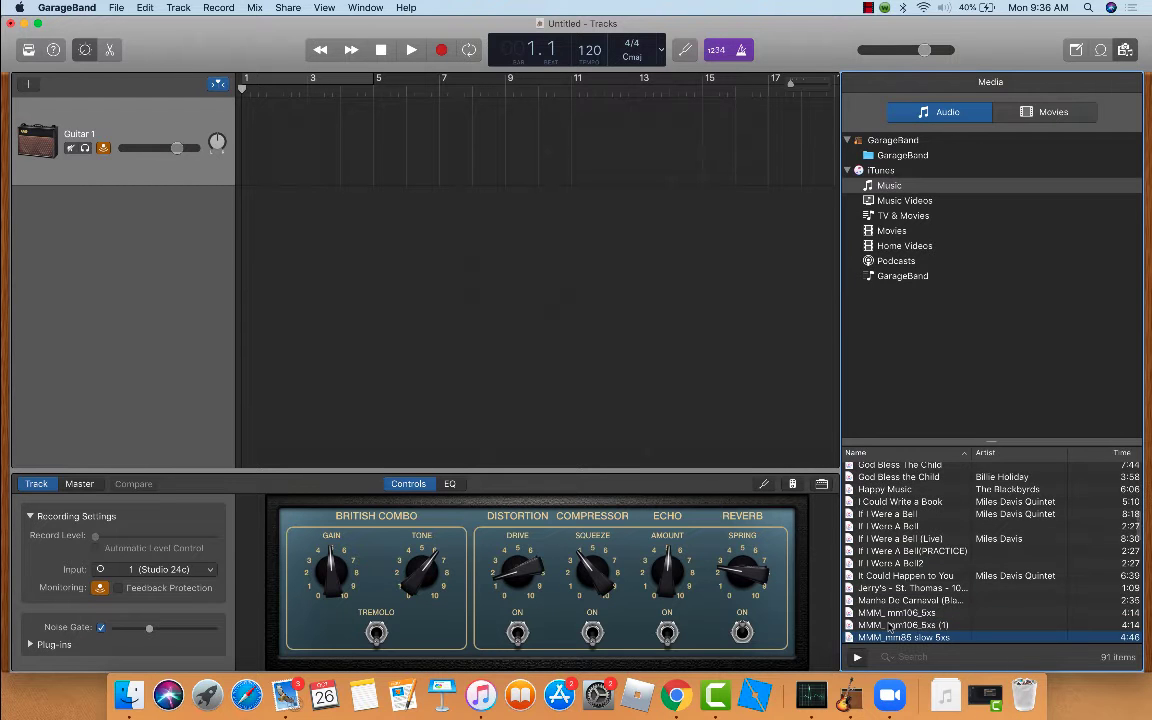
{"action": "scroll", "scroll_direction": "down", "scroll_amount": 3}
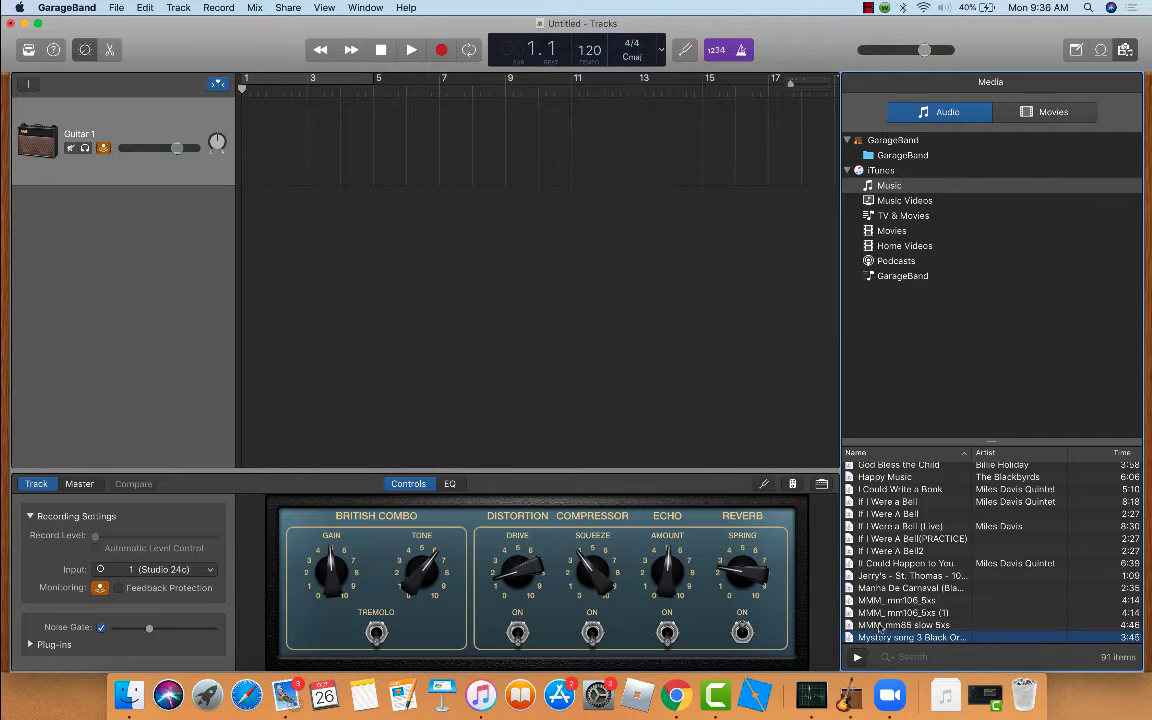
Drag the MMM_mm85 slow 5xs song from the Media browser in as a new track below Guitar 1.
{"action": "left_click_drag", "start_coordinate": [904, 624], "coordinate": [362, 380]}
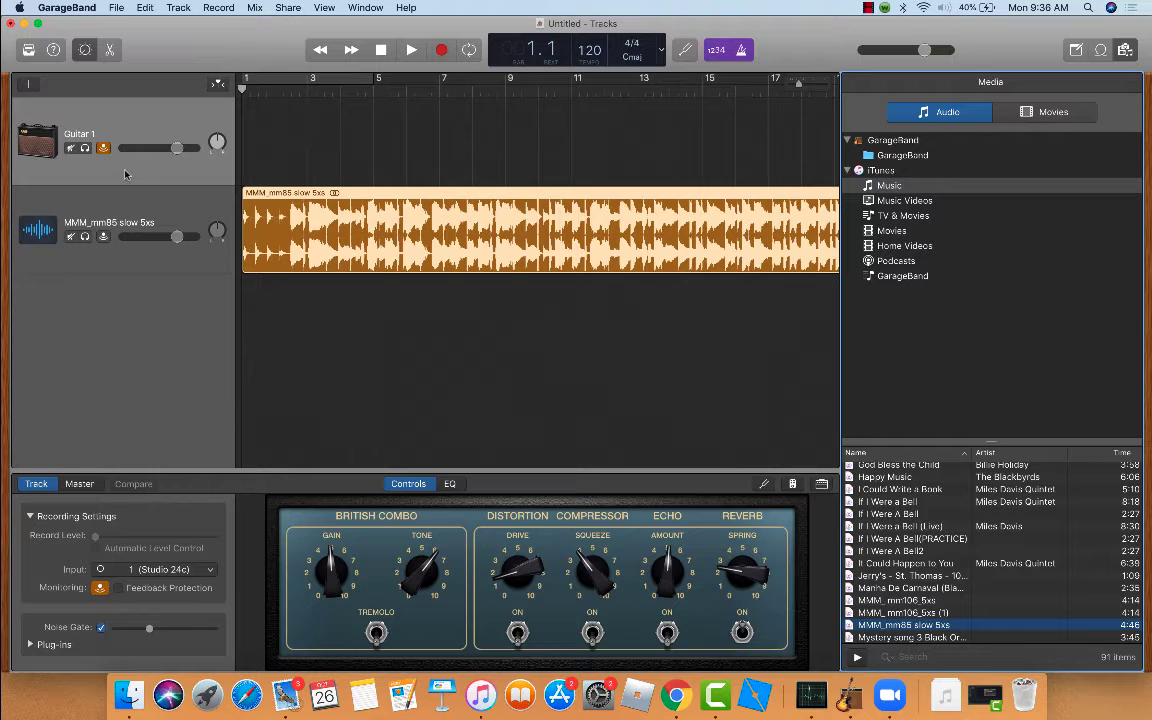
{"action": "mouse_move", "coordinate": [176, 144]}
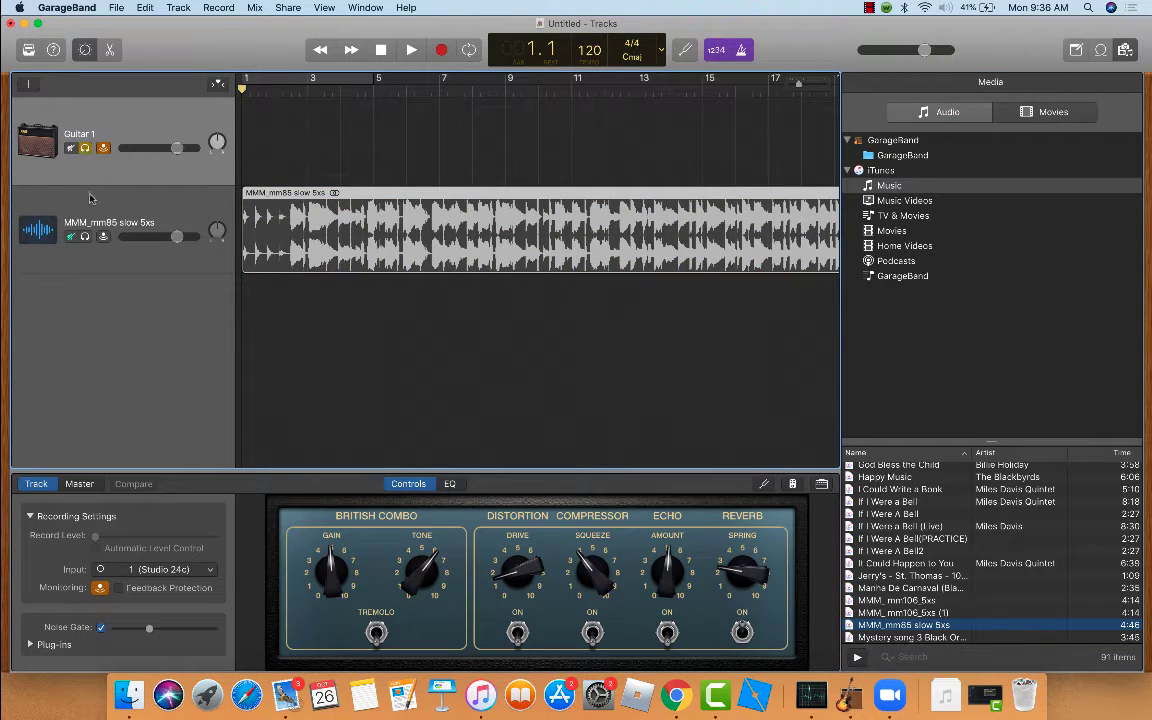
{"action": "left_click", "coordinate": [540, 236]}
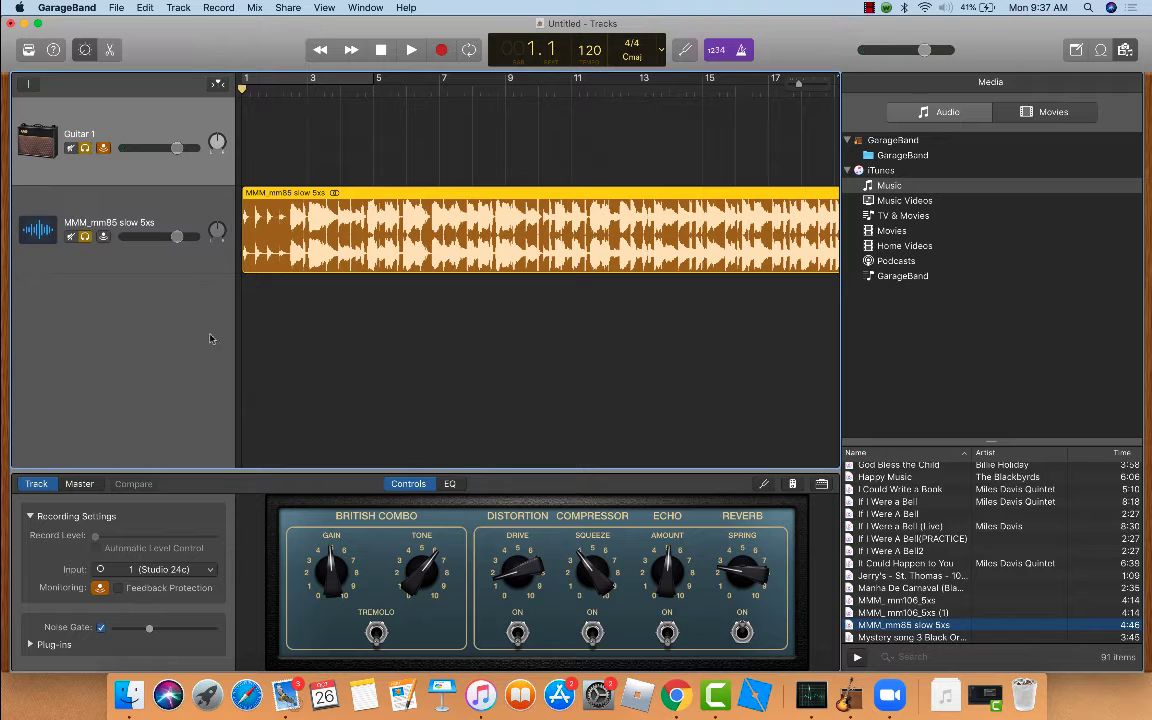
{"action": "left_click", "coordinate": [412, 50]}
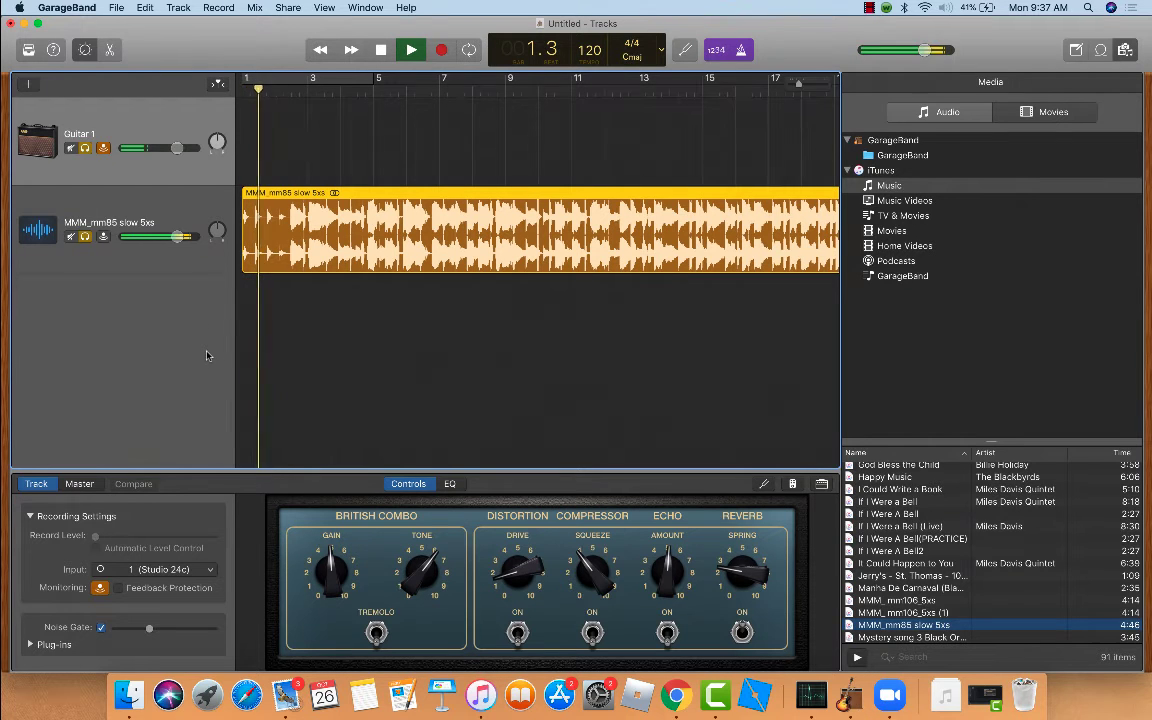
{"action": "left_click", "coordinate": [410, 48]}
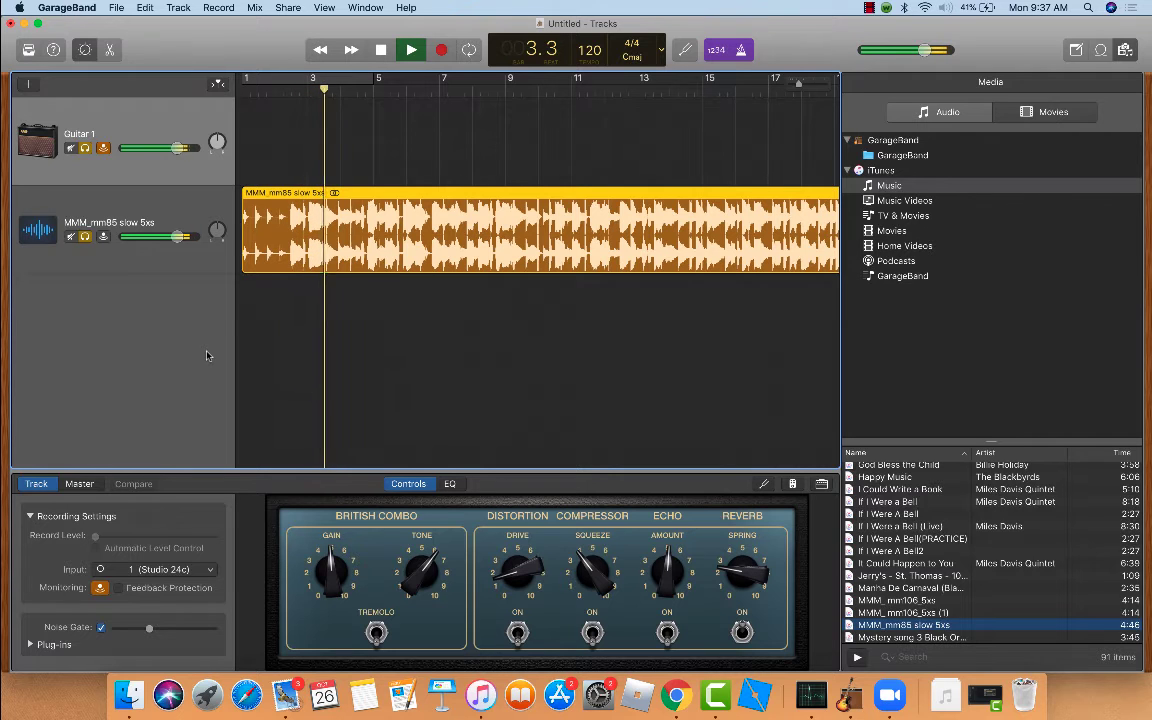
{"action": "left_click", "coordinate": [410, 48]}
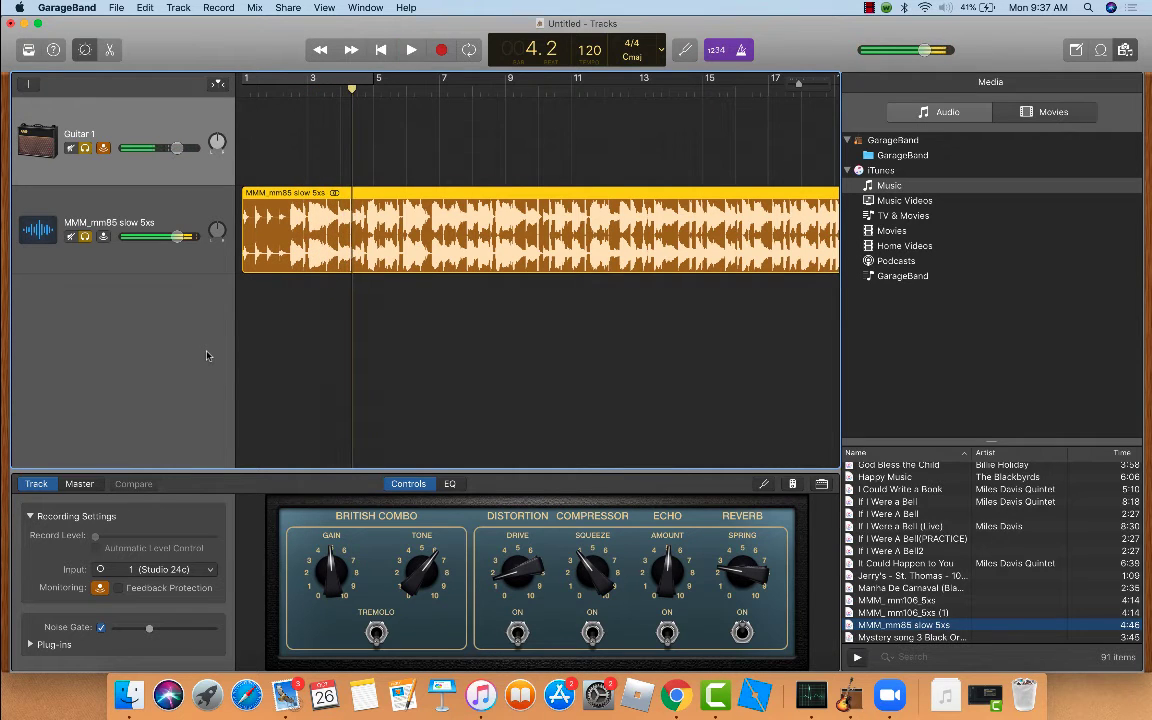
{"action": "mouse_move", "coordinate": [216, 432]}
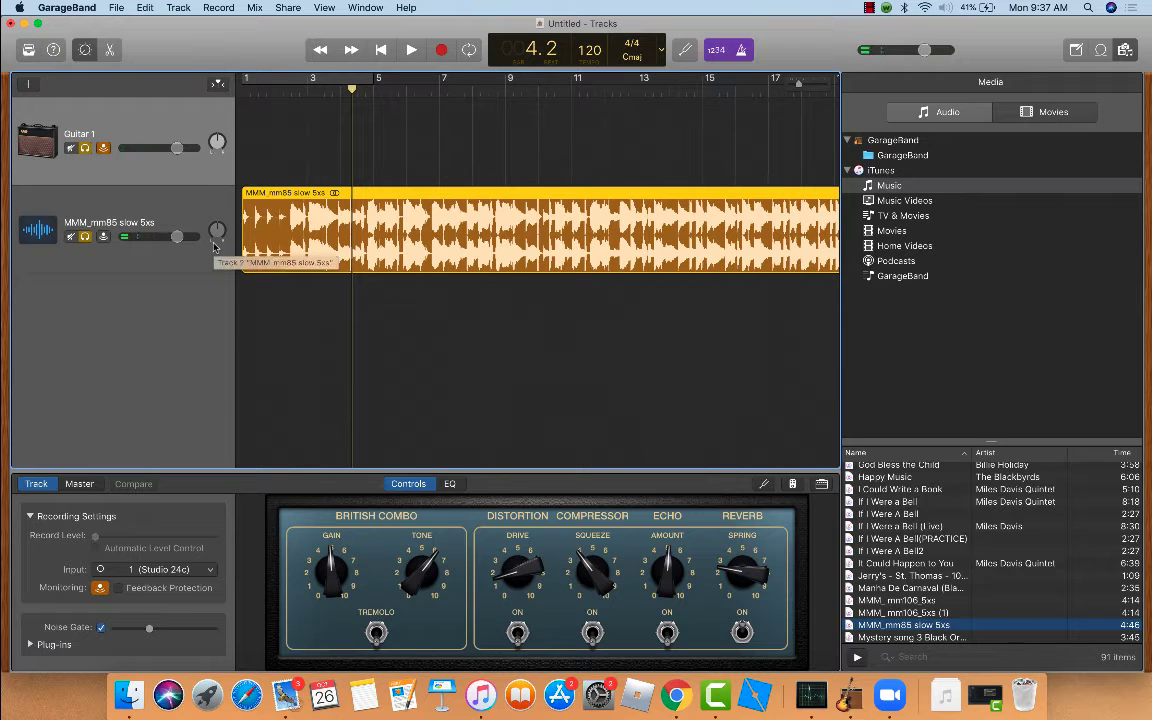
{"action": "mouse_move", "coordinate": [168, 410]}
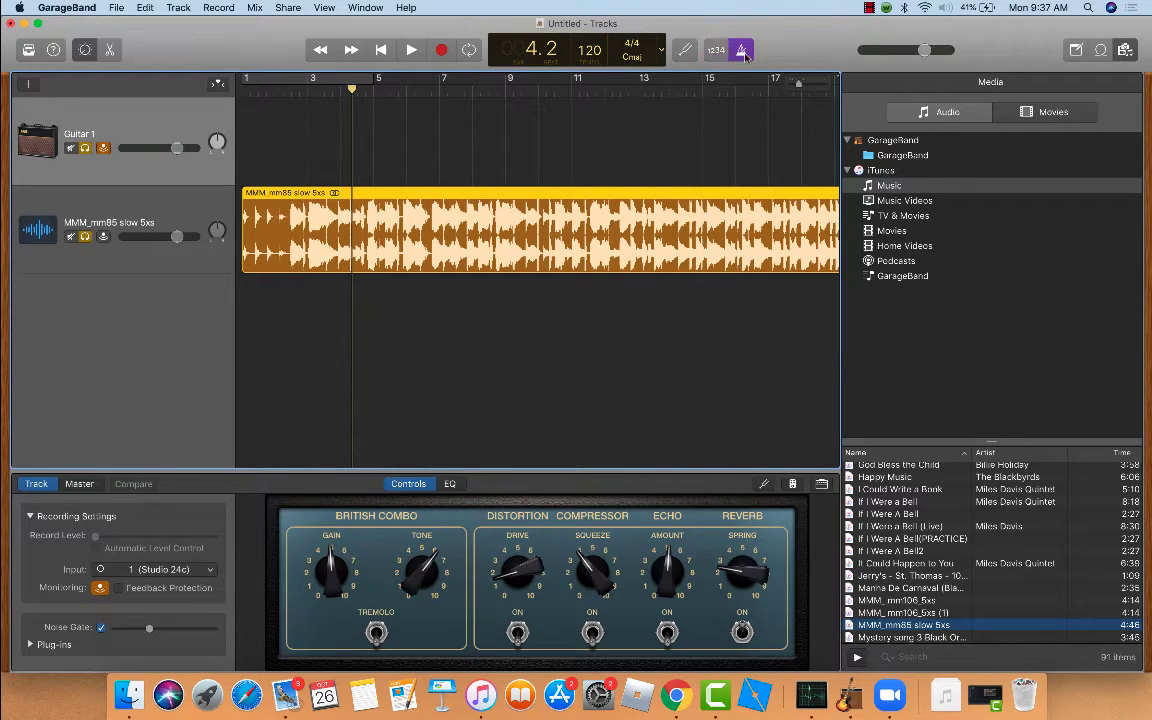
{"action": "left_click", "coordinate": [740, 50]}
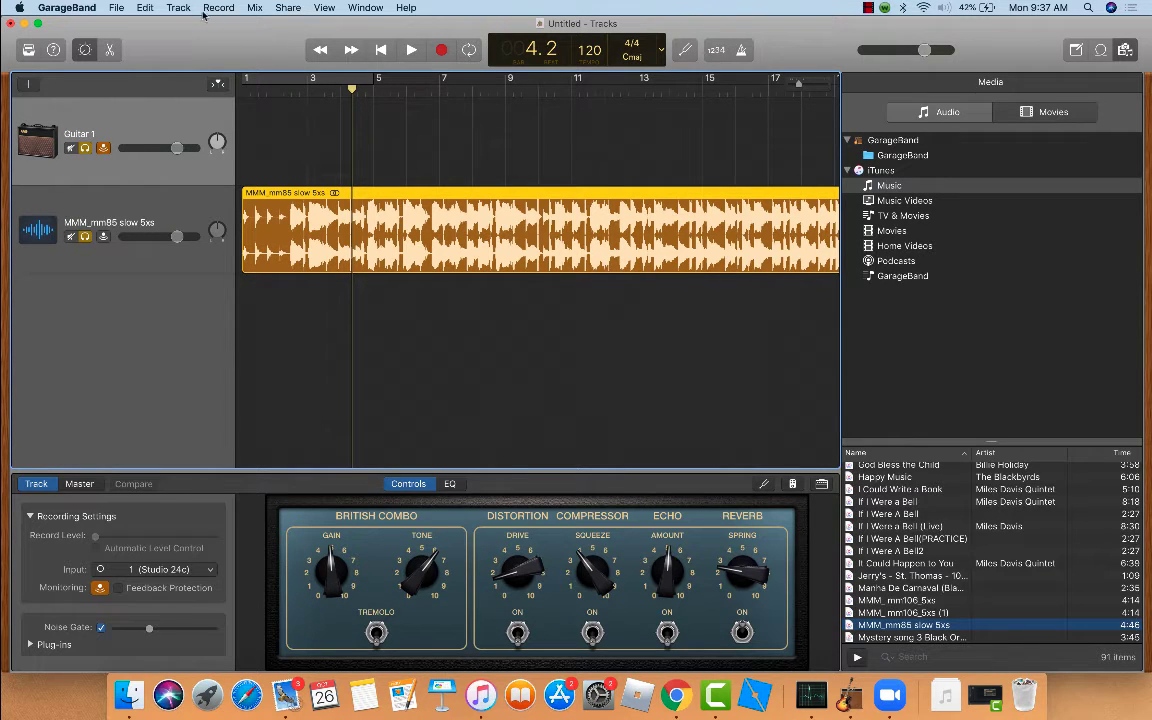
{"action": "left_click", "coordinate": [178, 8]}
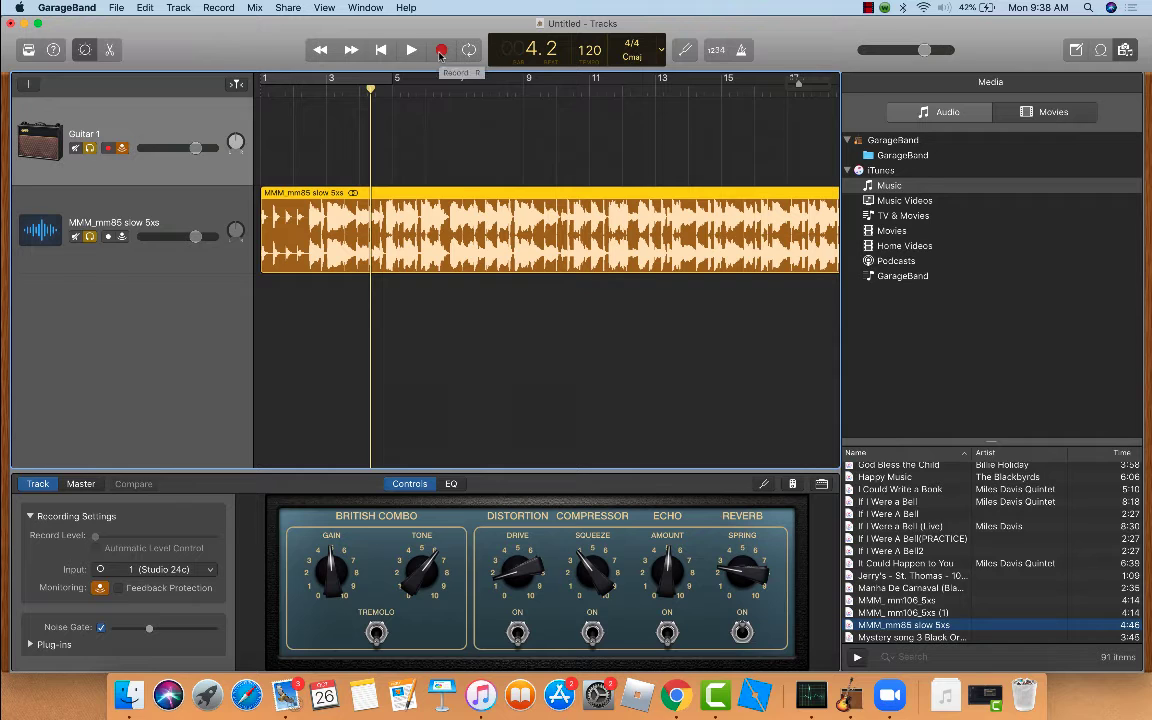
Record a guitar take of about seven bars on Guitar 1 over the backing song, then stop.
{"action": "left_click", "coordinate": [440, 50]}
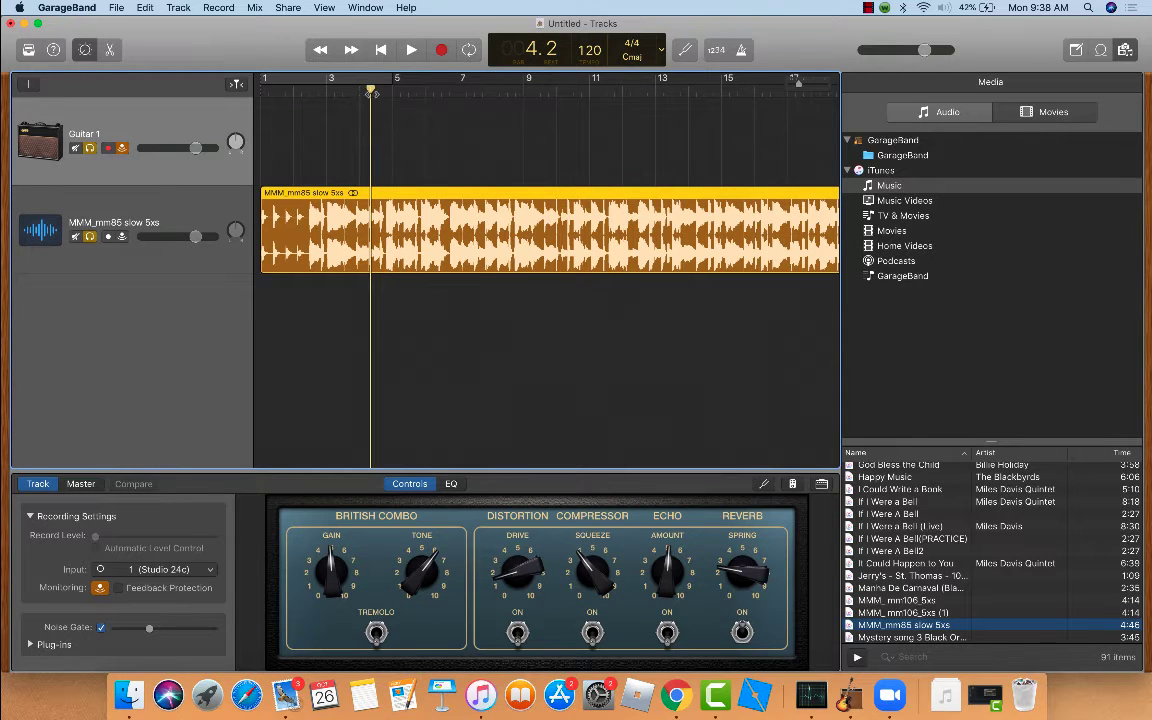
{"action": "left_click", "coordinate": [380, 50]}
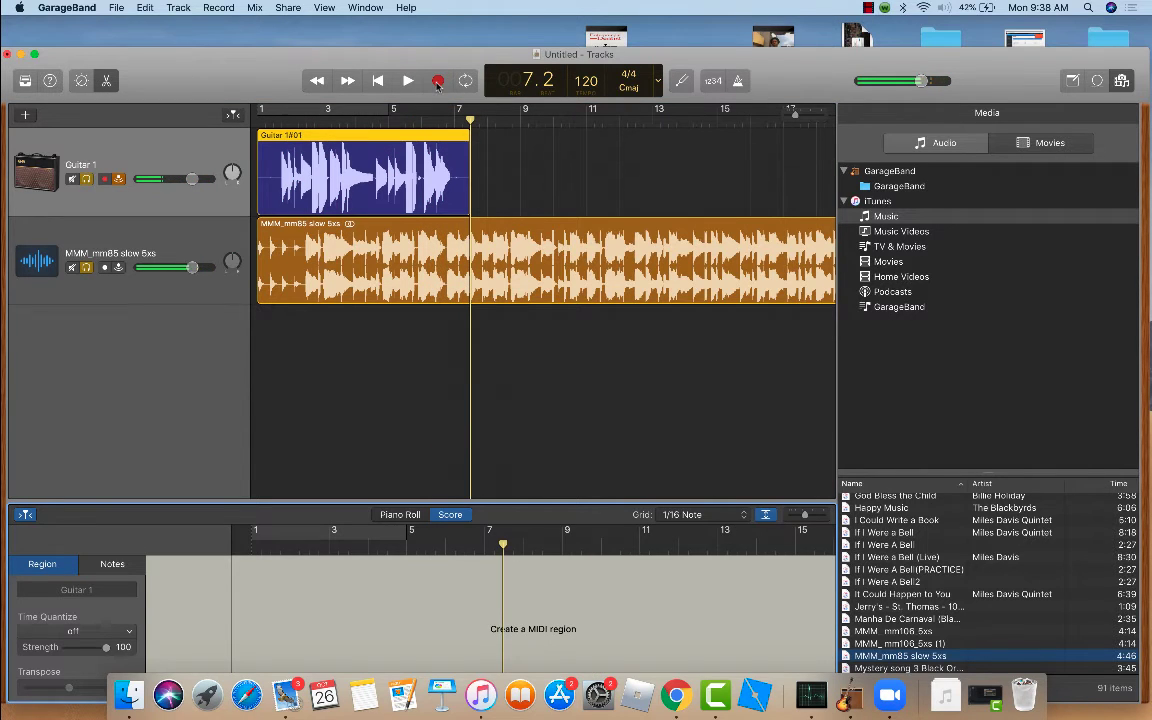
{"action": "left_click", "coordinate": [436, 80]}
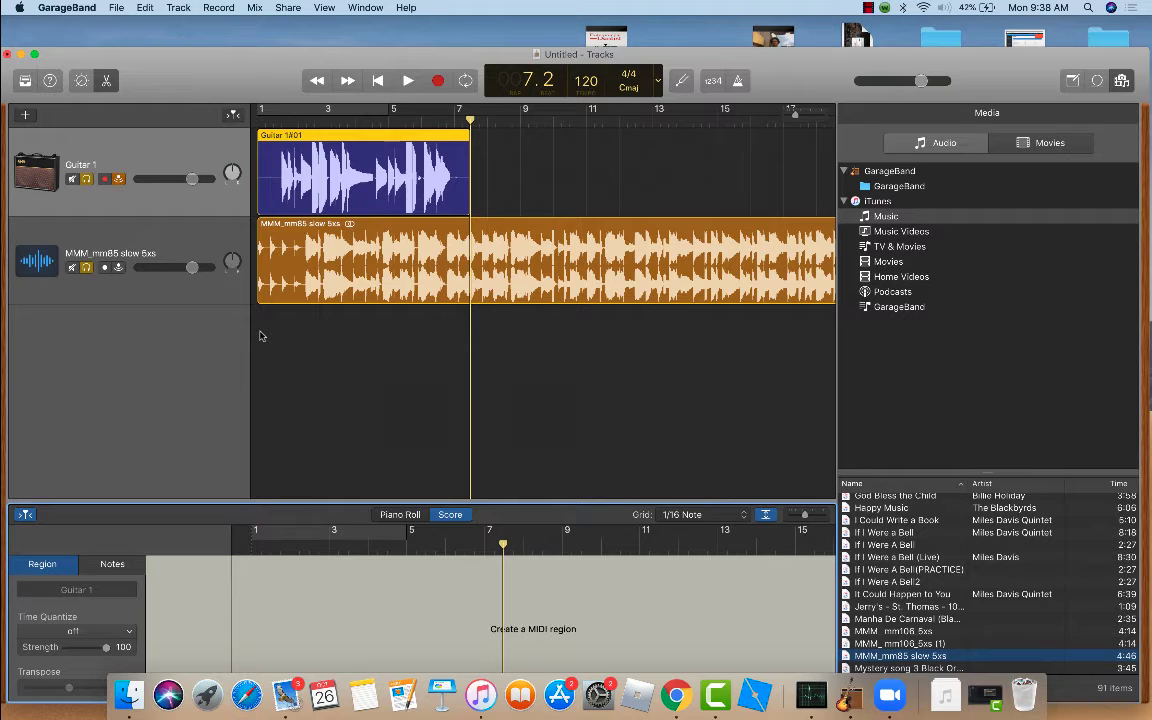
{"action": "mouse_move", "coordinate": [244, 320]}
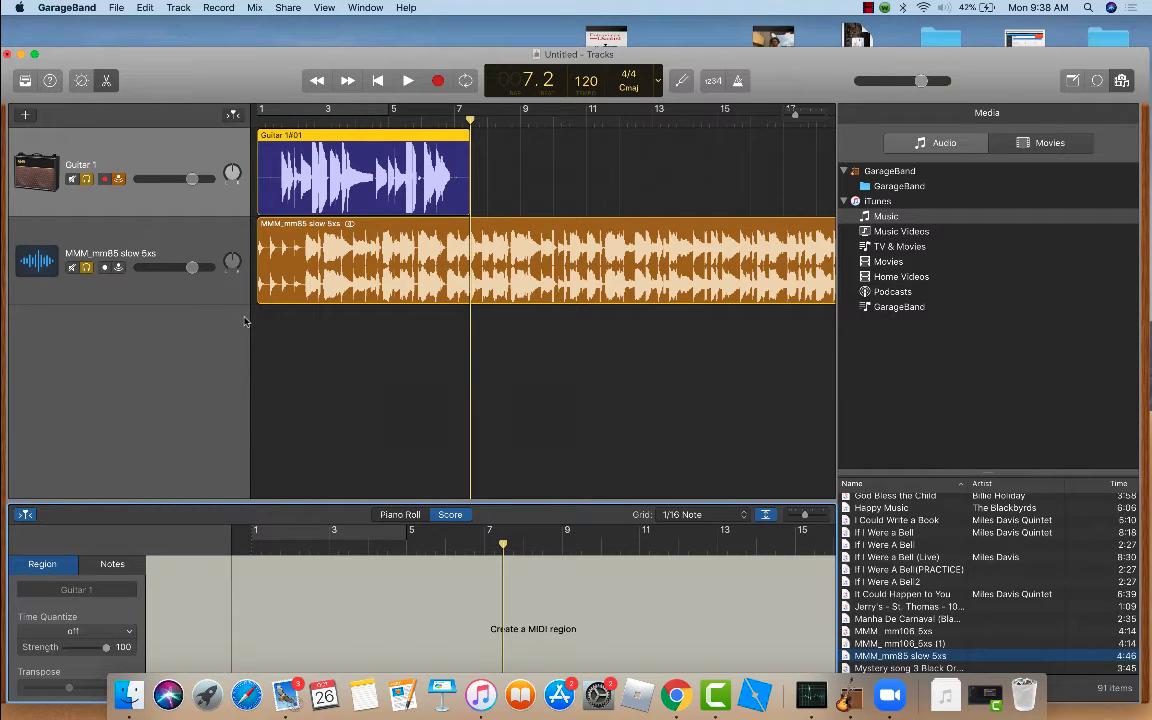
{"action": "mouse_move", "coordinate": [208, 280]}
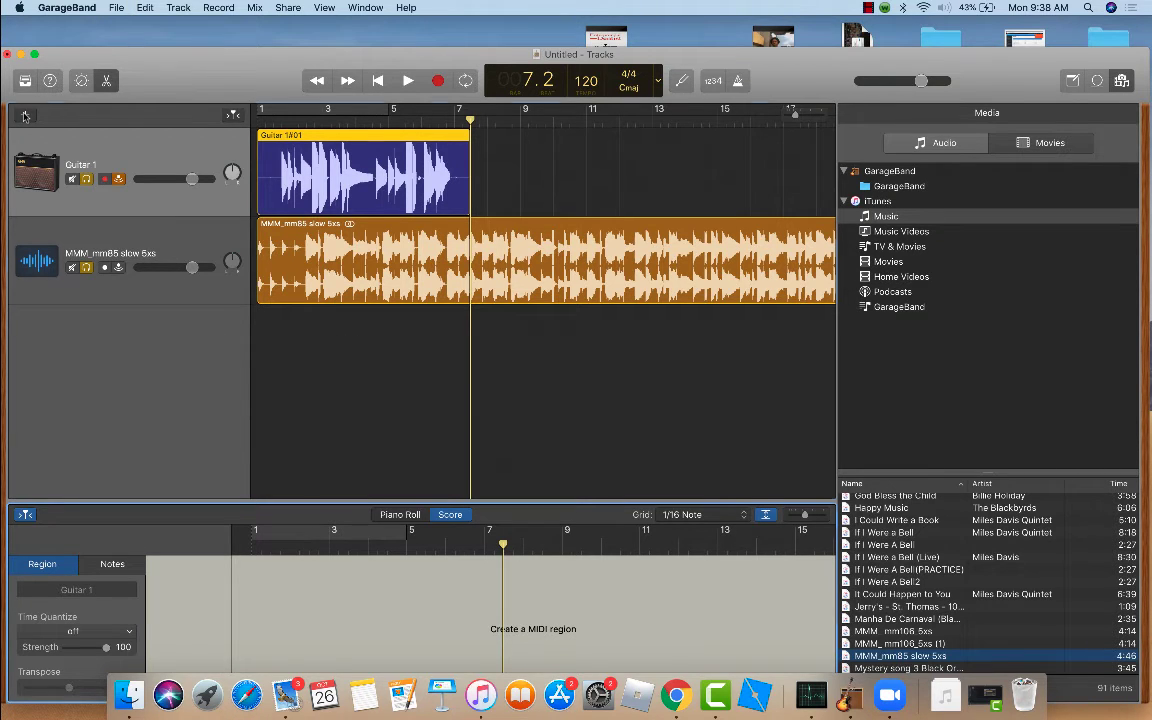
{"action": "left_click", "coordinate": [24, 114]}
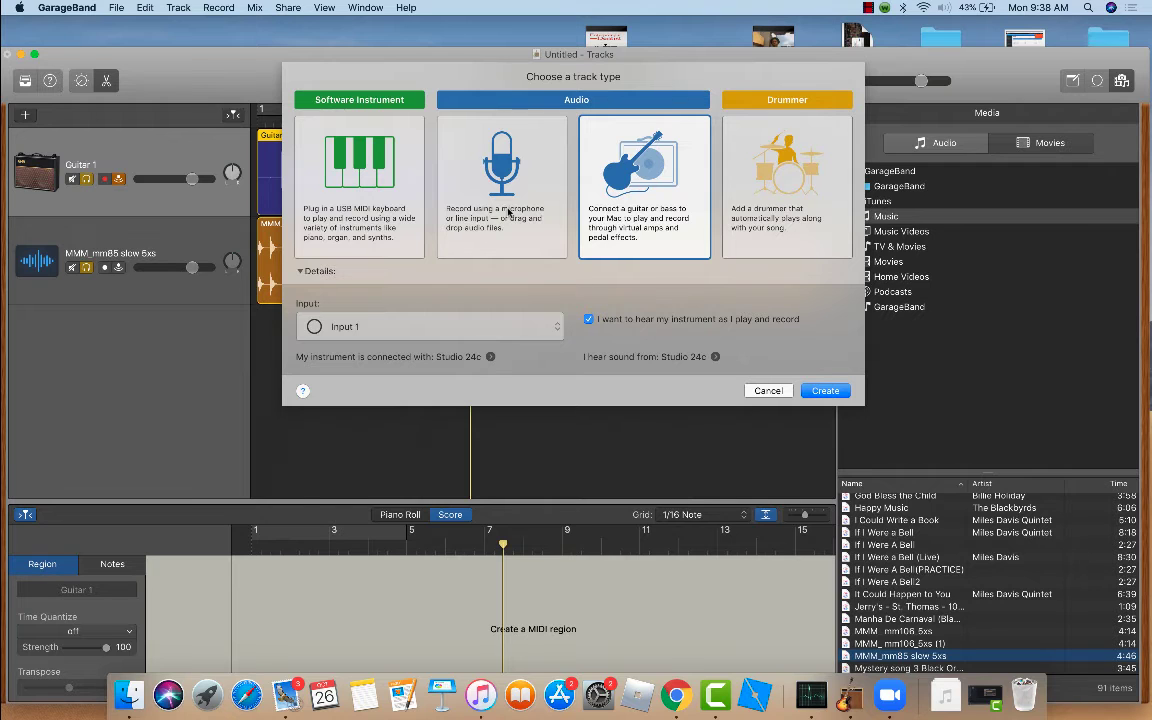
{"action": "left_click", "coordinate": [500, 176]}
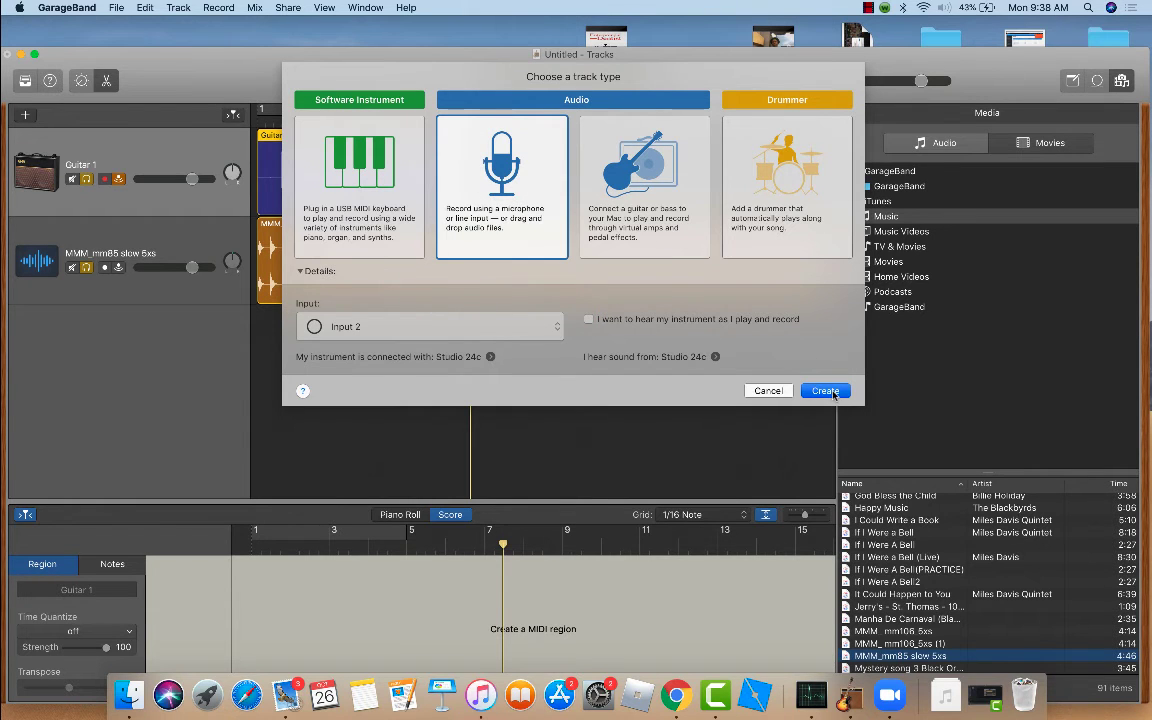
{"action": "left_click", "coordinate": [824, 390]}
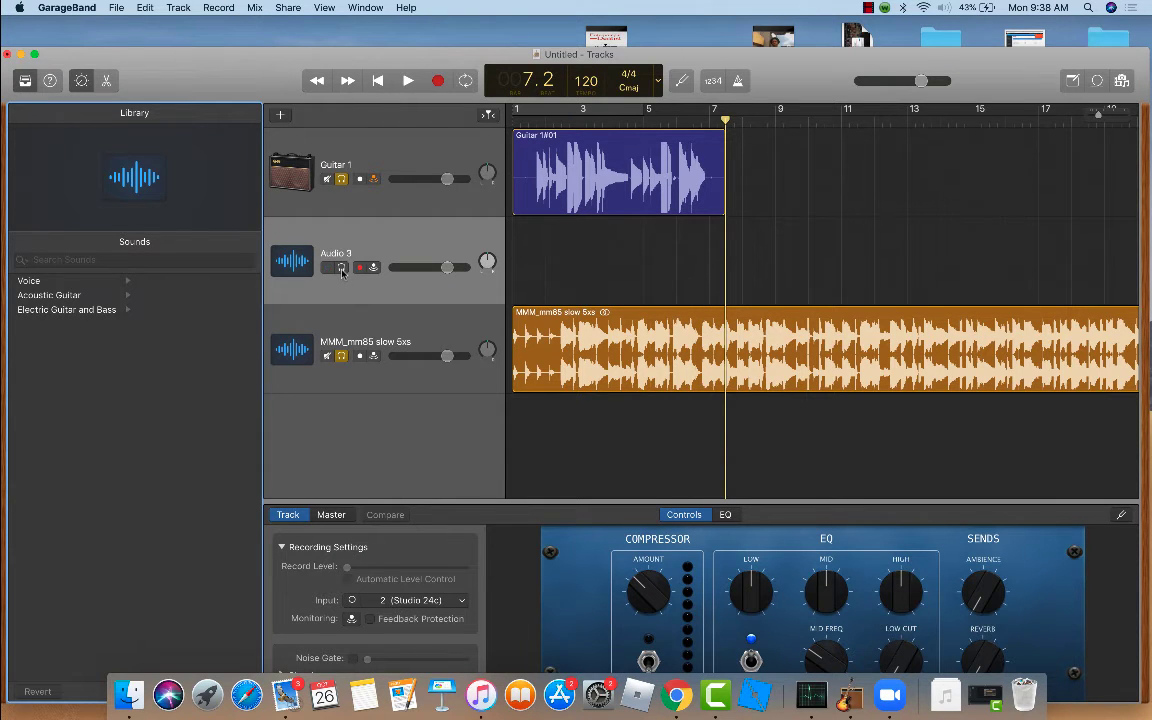
{"action": "left_click", "coordinate": [342, 268]}
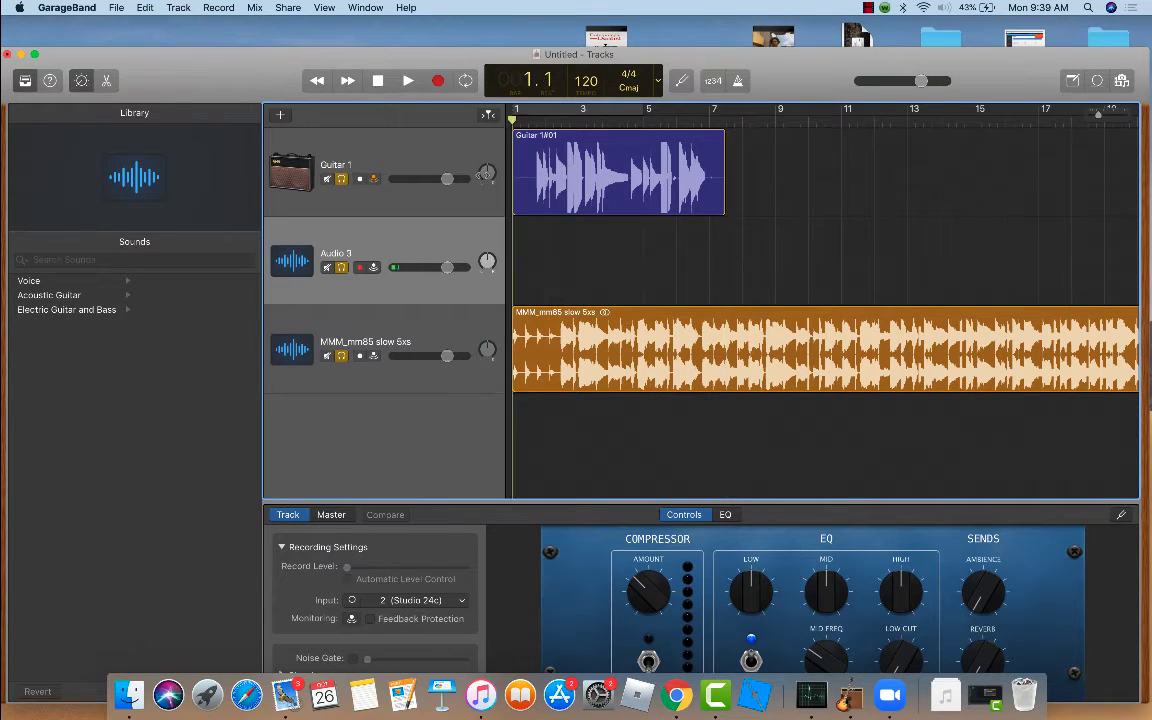
{"action": "mouse_move", "coordinate": [484, 176]}
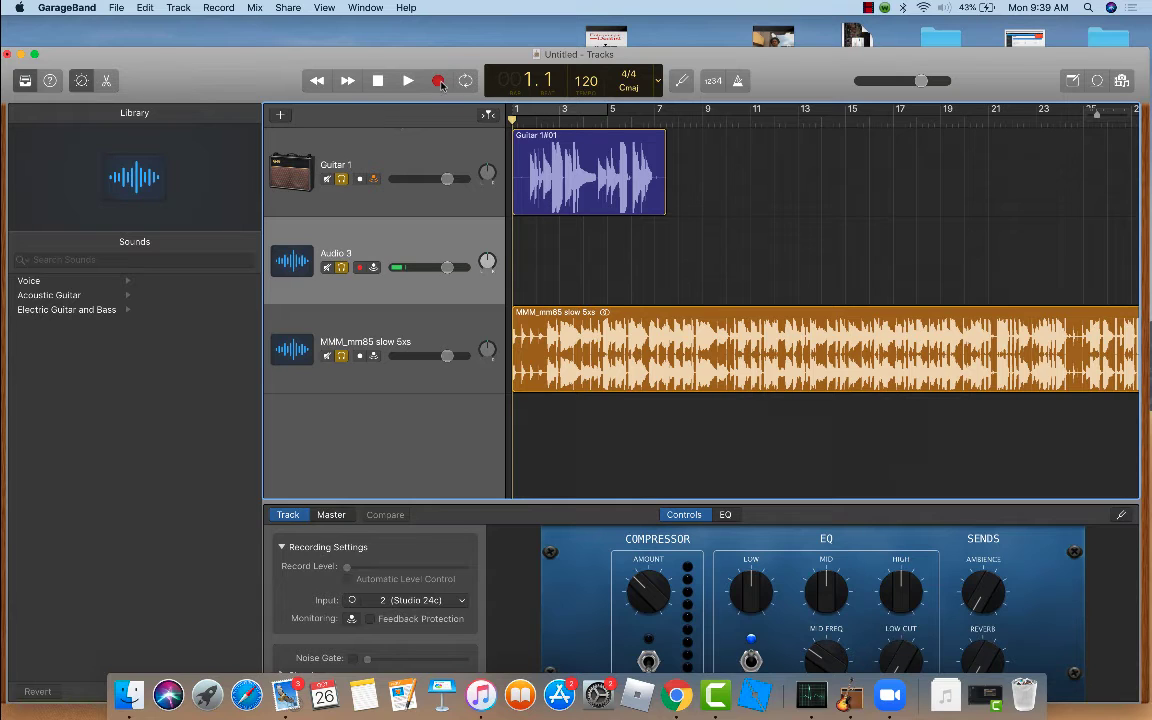
{"action": "mouse_move", "coordinate": [438, 80]}
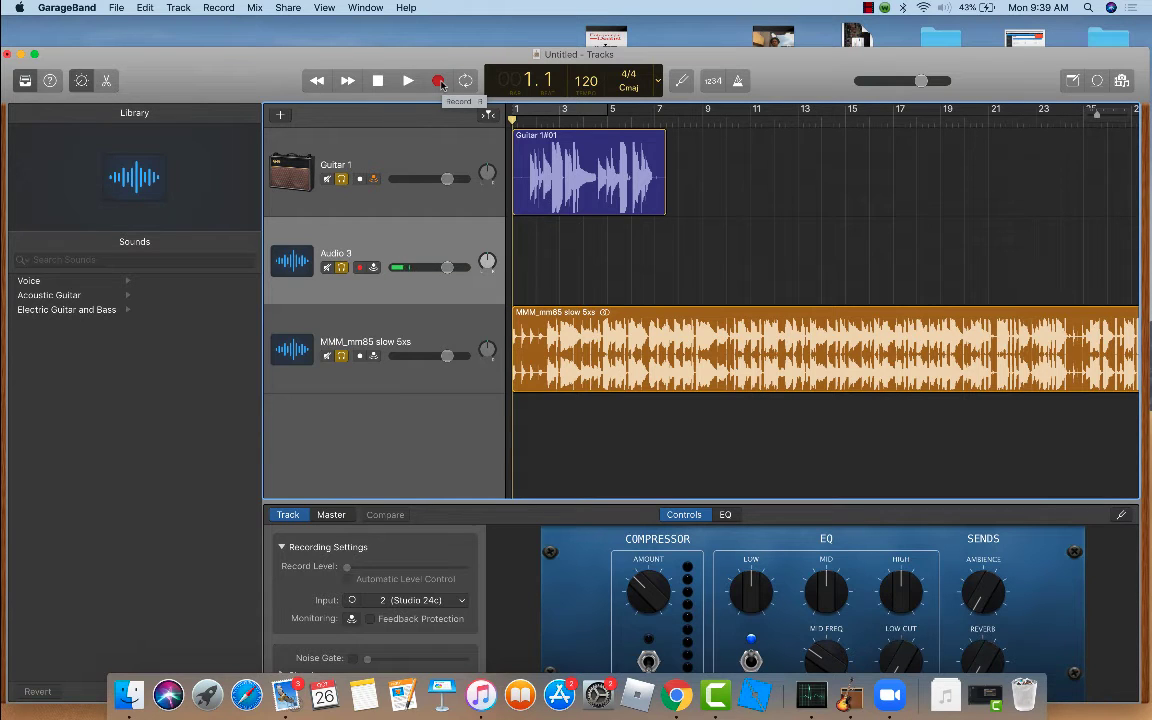
Record a short seven-bar vocal take on Audio 3, stop, and return to the song's beginning.
{"action": "left_click", "coordinate": [408, 80]}
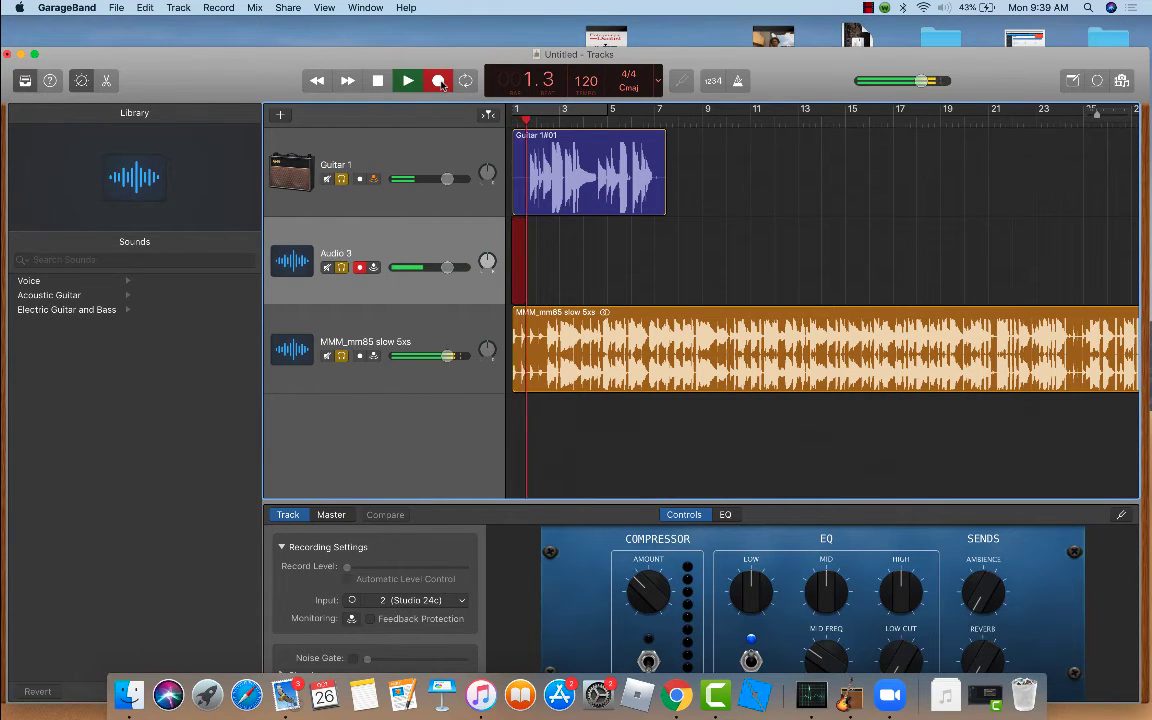
{"action": "left_click", "coordinate": [408, 80]}
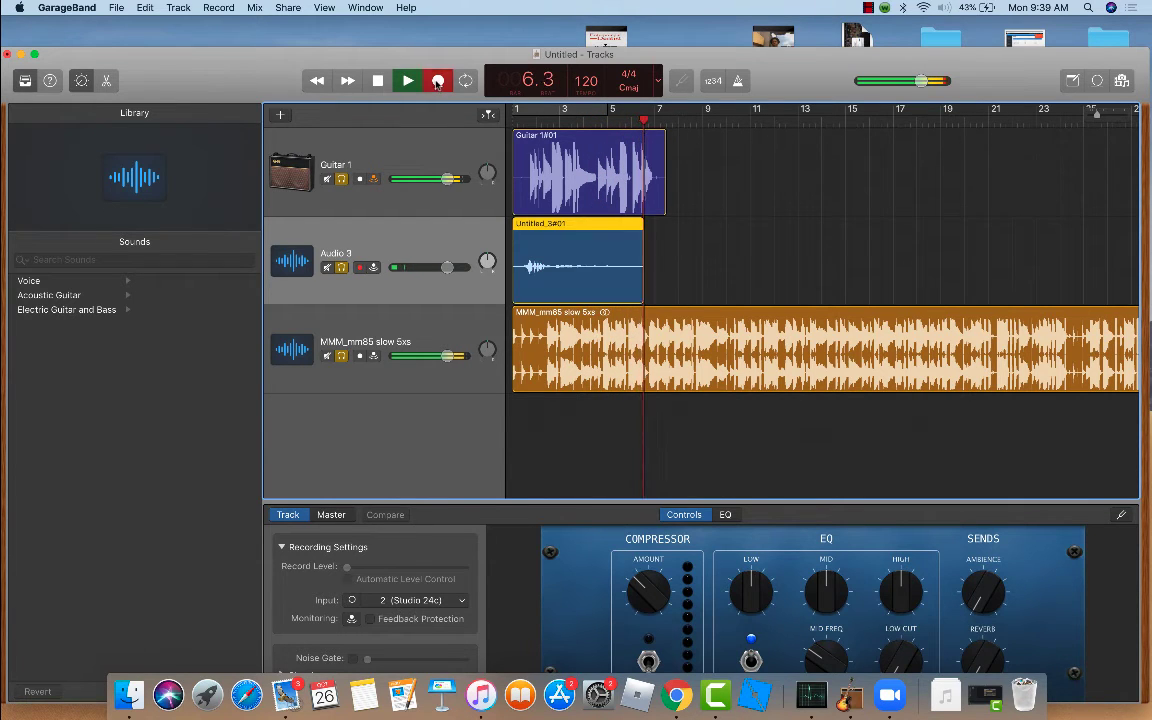
{"action": "left_click", "coordinate": [408, 80]}
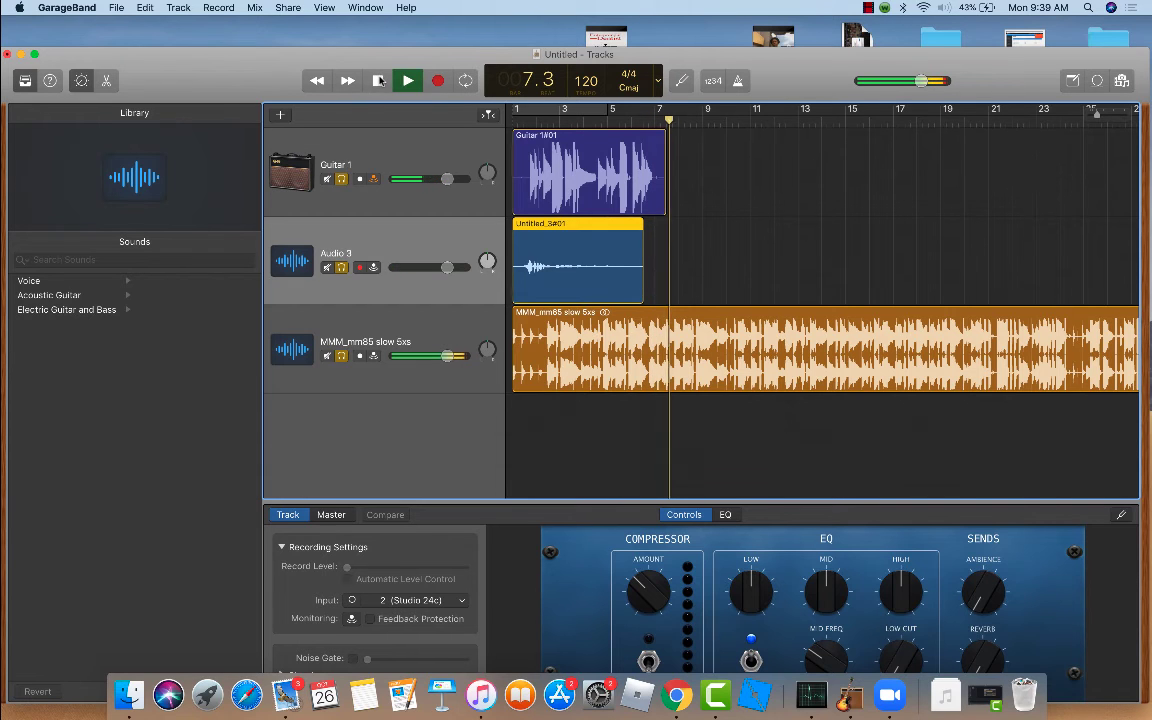
{"action": "left_click", "coordinate": [408, 80]}
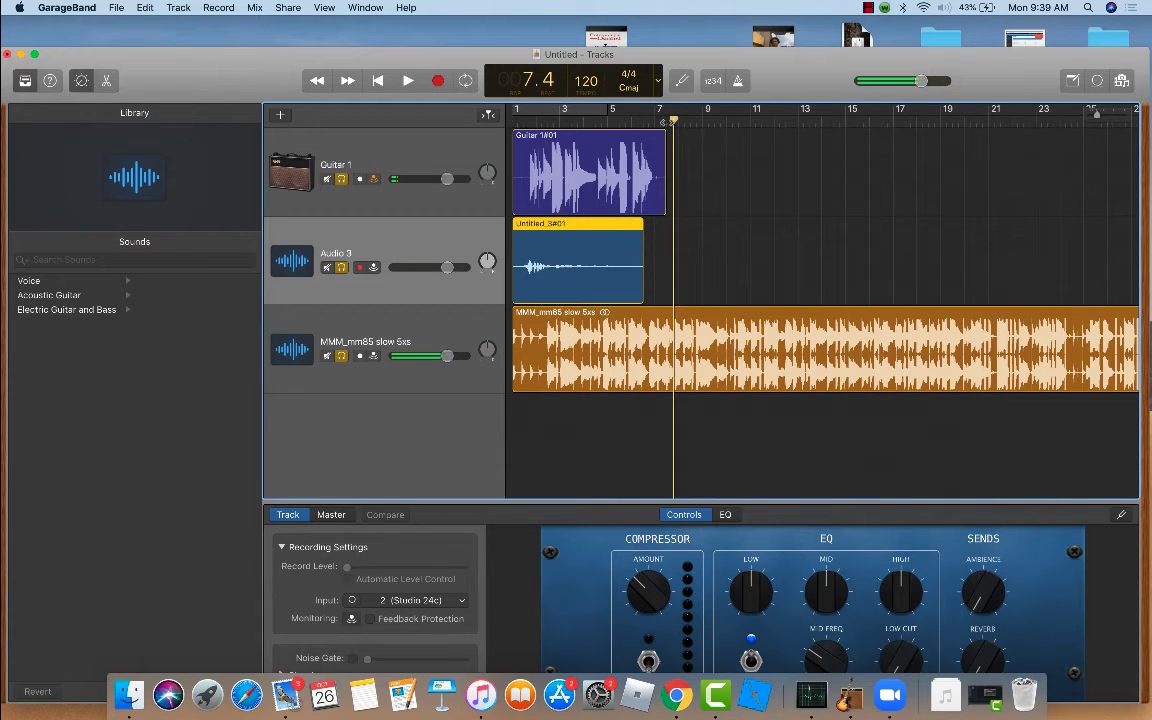
{"action": "left_click", "coordinate": [408, 80]}
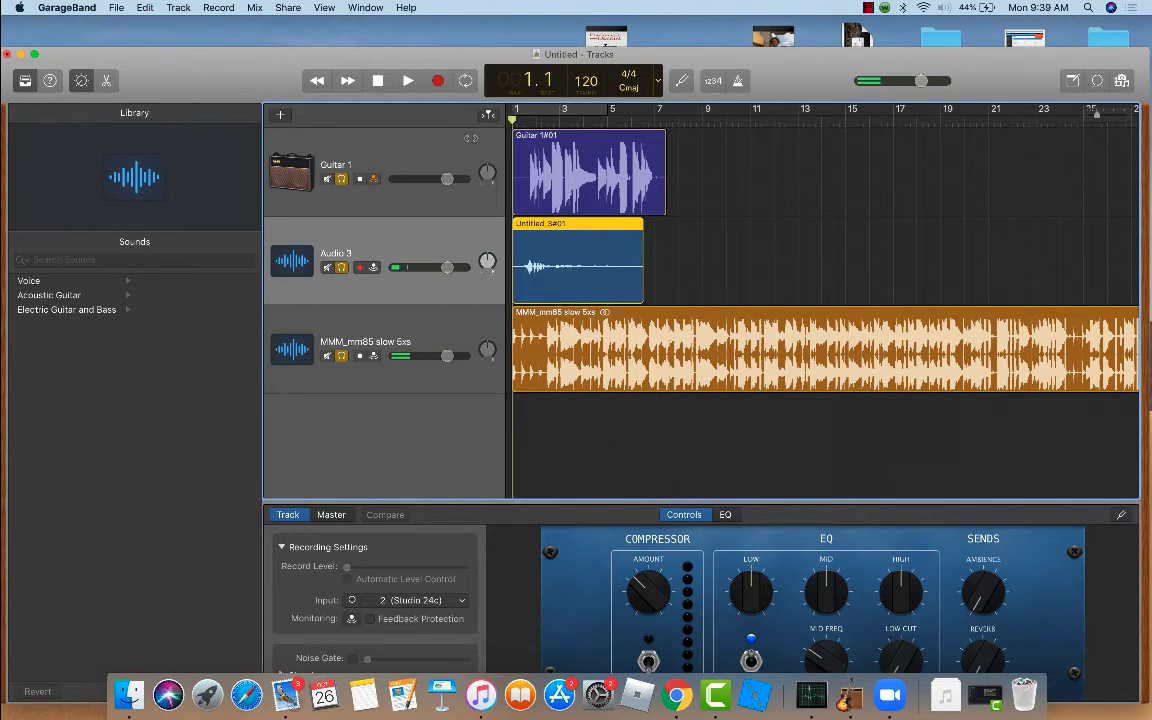
{"action": "left_click", "coordinate": [408, 80]}
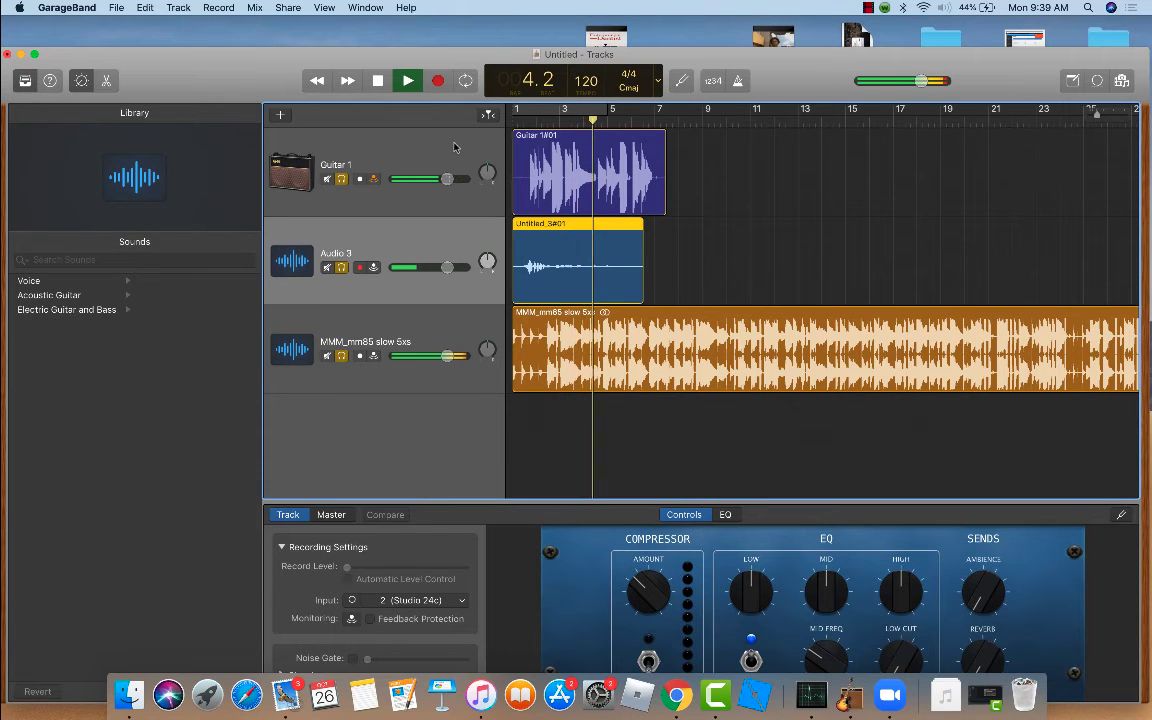
{"action": "left_click", "coordinate": [406, 80]}
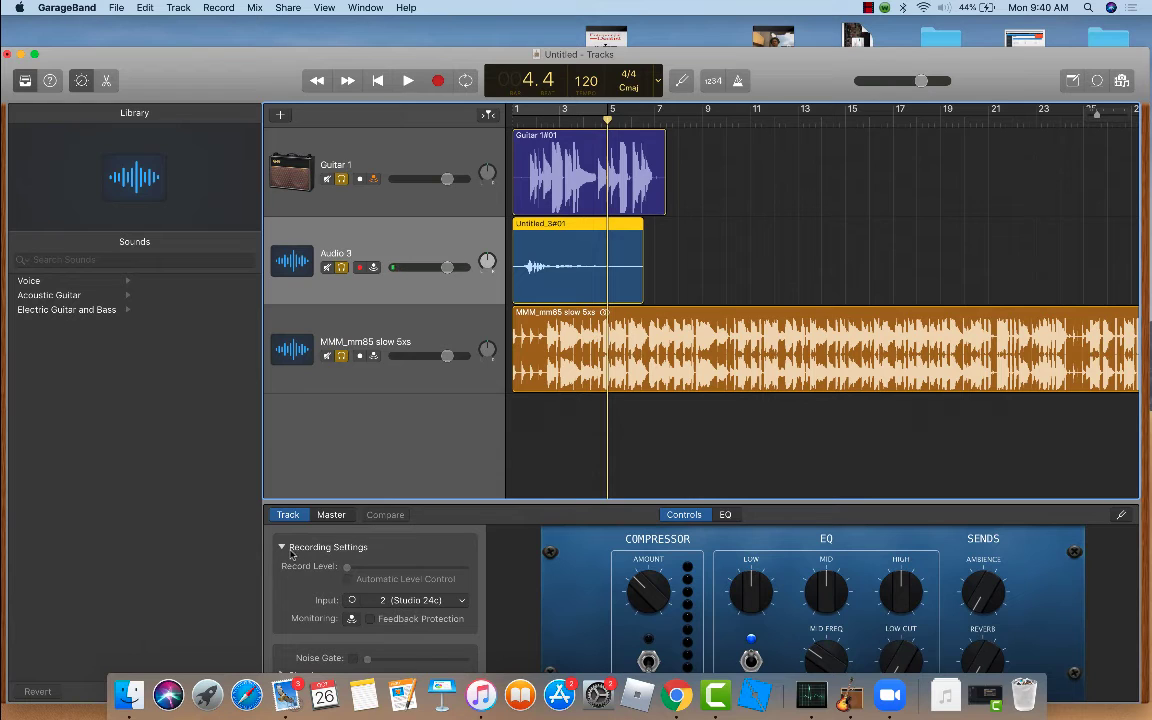
Toggle Recording Settings, switch Smart Controls to the Master tab and inspect its Channel EQ.
{"action": "left_click", "coordinate": [282, 548]}
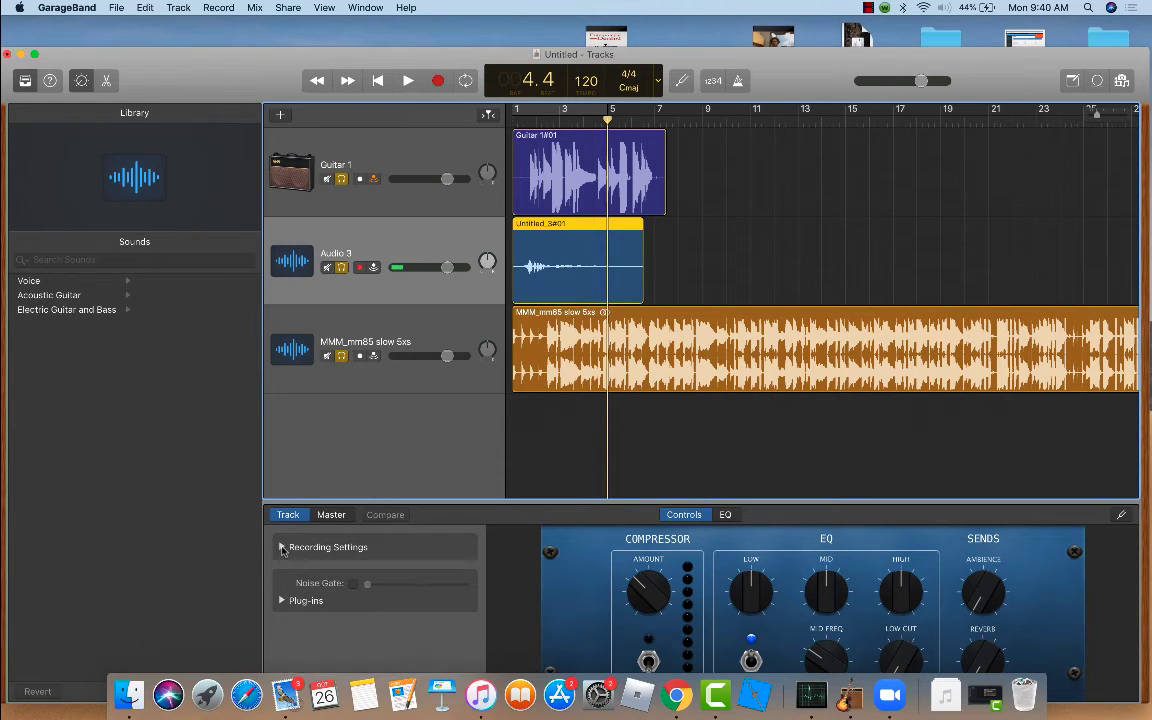
{"action": "left_click", "coordinate": [284, 548]}
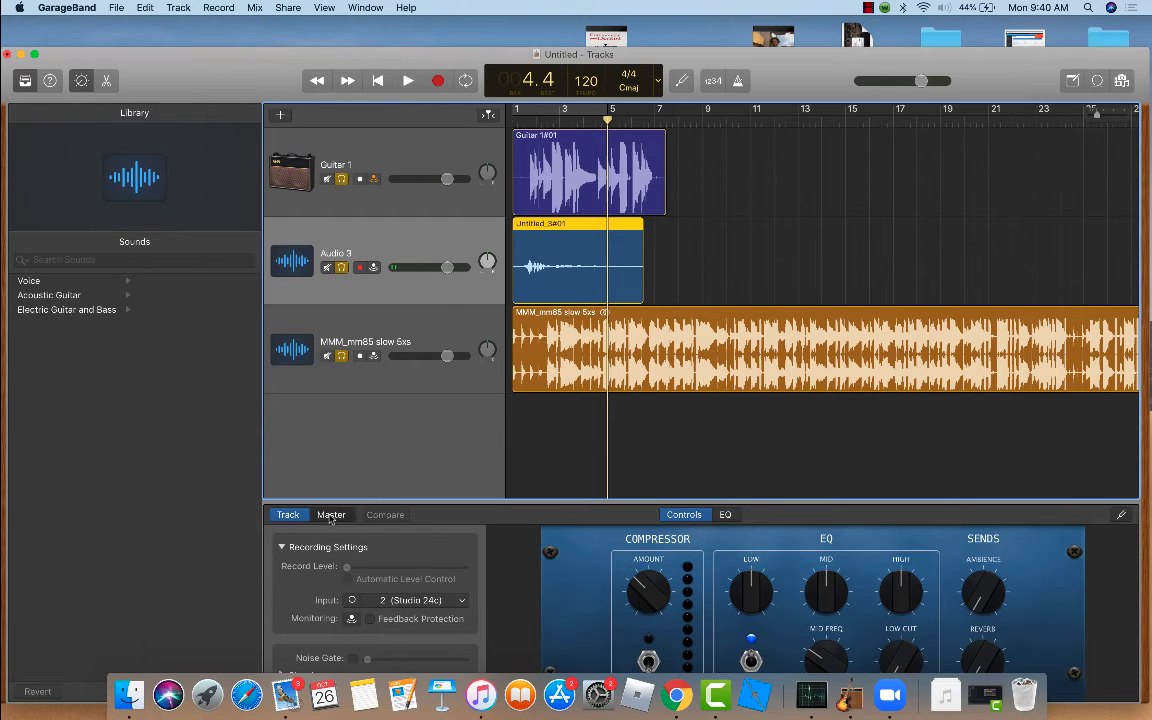
{"action": "left_click", "coordinate": [332, 514]}
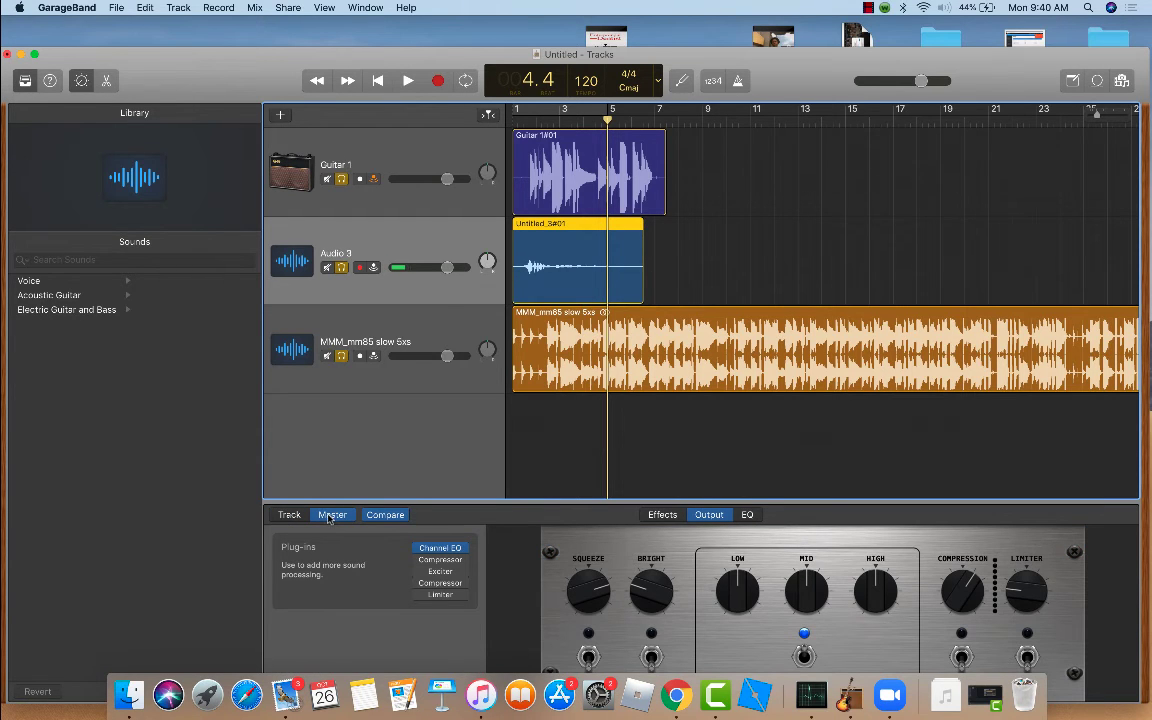
{"action": "left_click", "coordinate": [440, 548]}
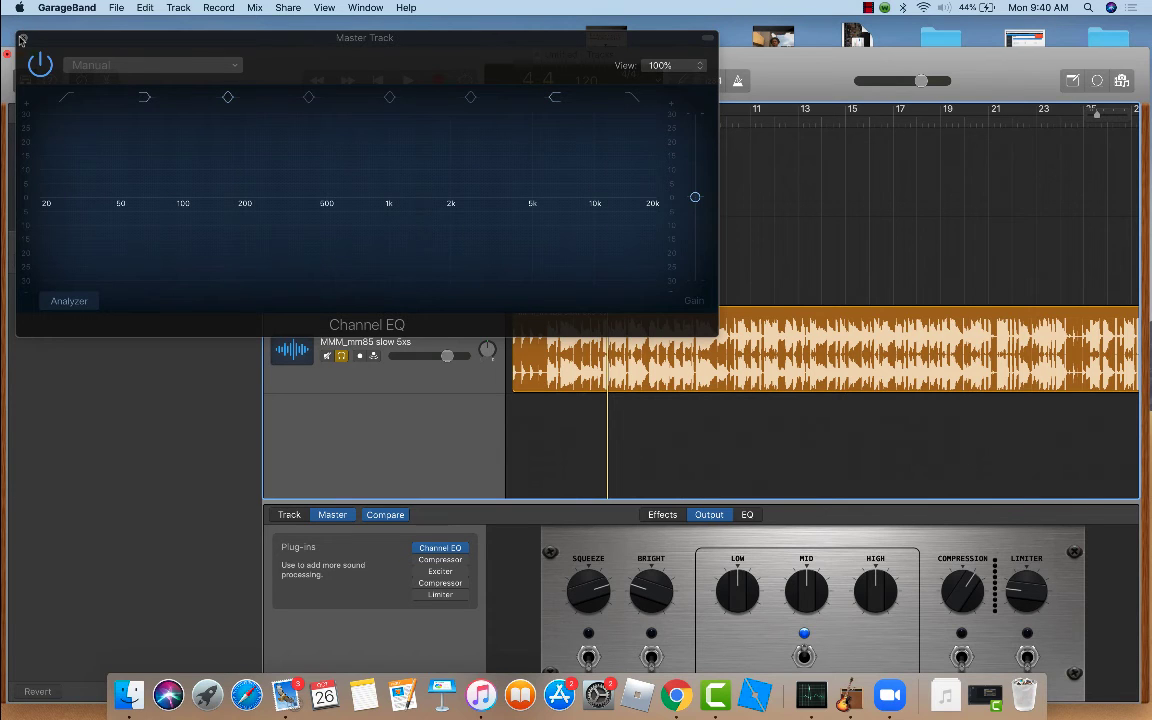
{"action": "left_click", "coordinate": [22, 40]}
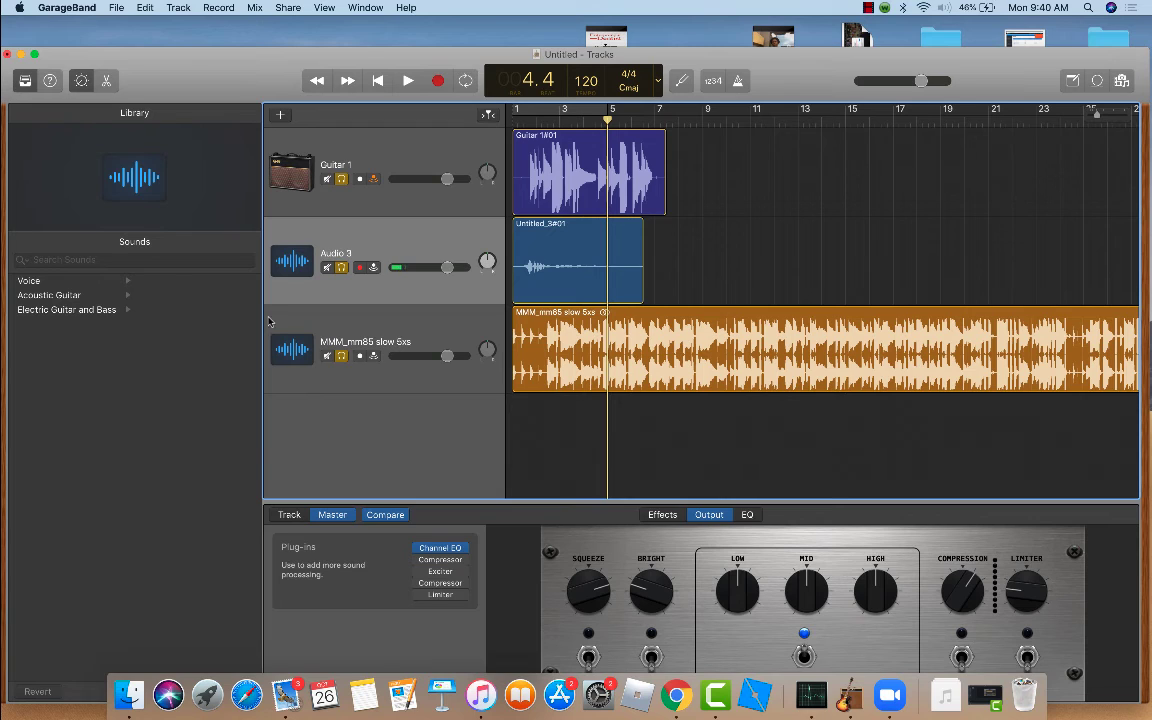
{"action": "mouse_move", "coordinate": [288, 8]}
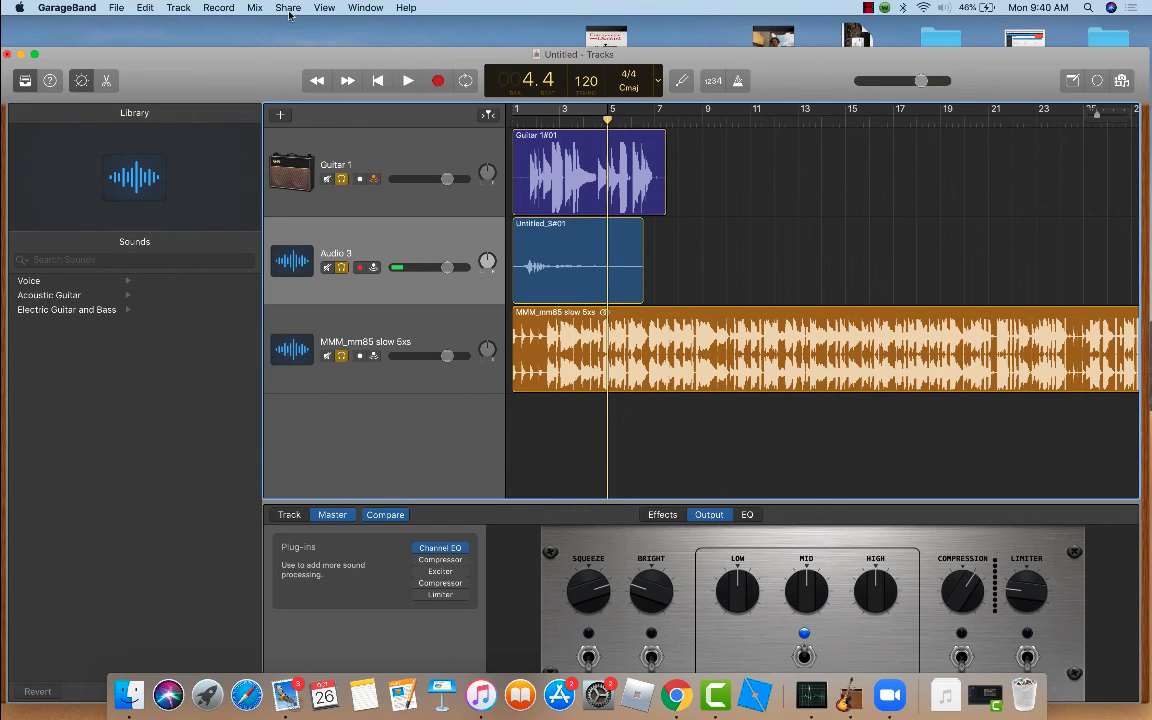
Share the song to Mail at high quality, renaming its title to 'test'.
{"action": "left_click", "coordinate": [288, 8]}
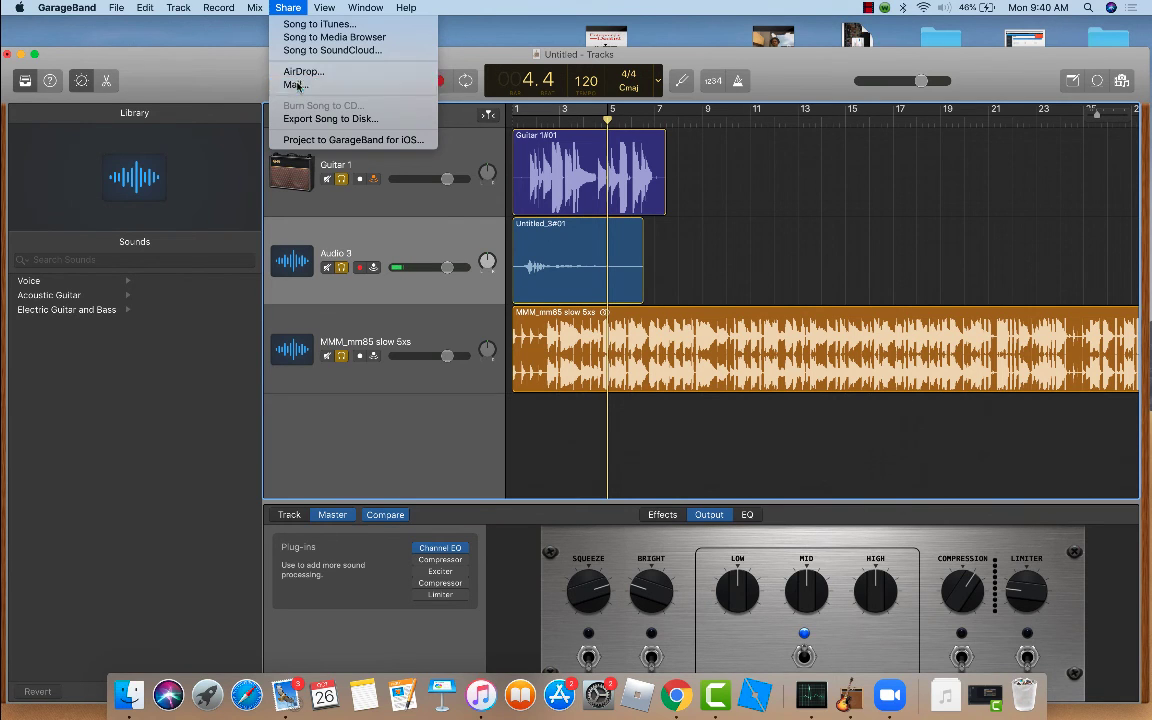
{"action": "left_click", "coordinate": [296, 84]}
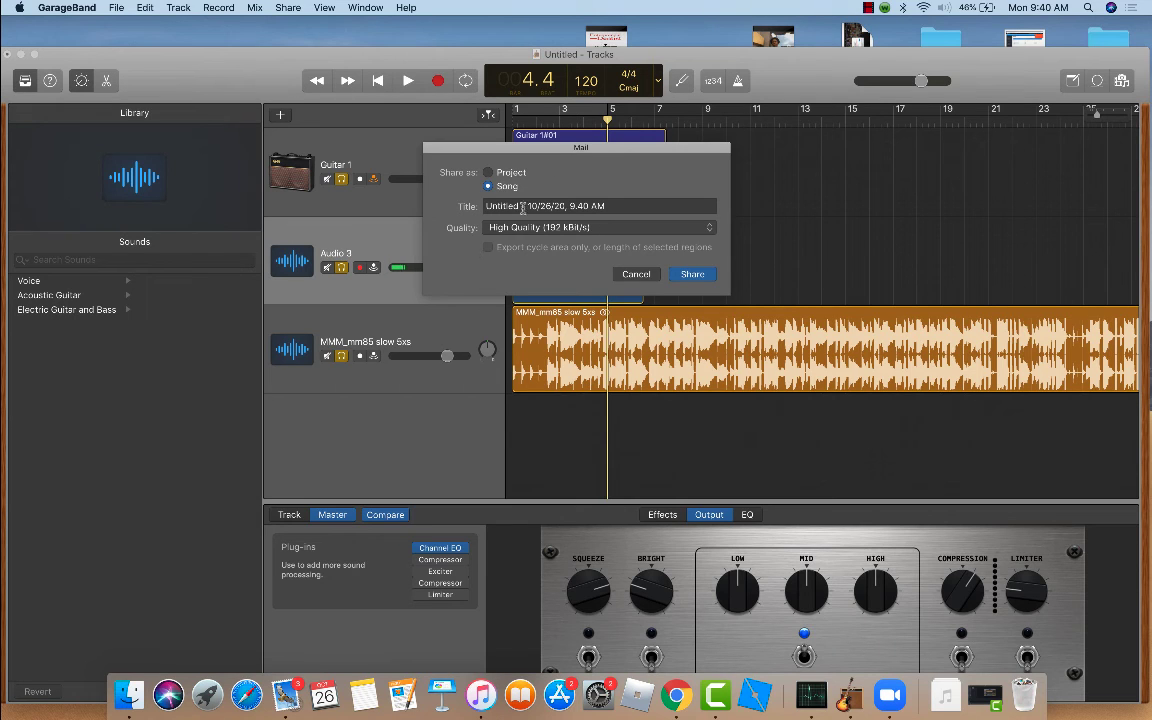
{"action": "left_click", "coordinate": [504, 206]}
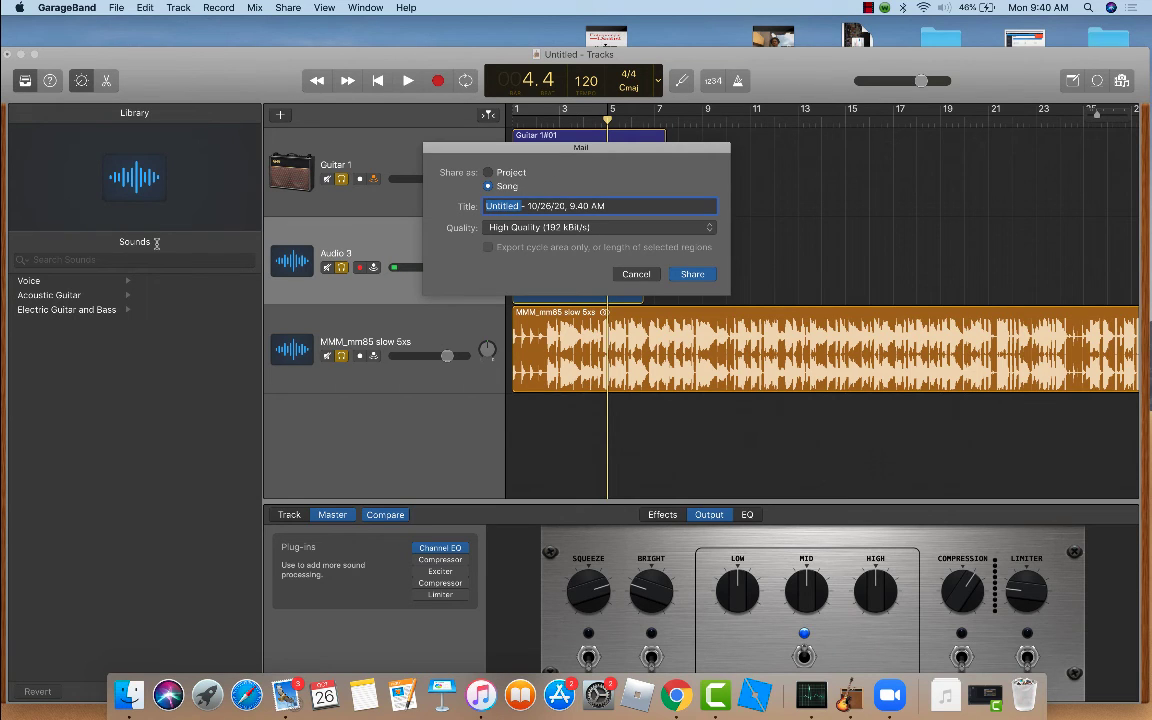
{"action": "type", "text": "text"}
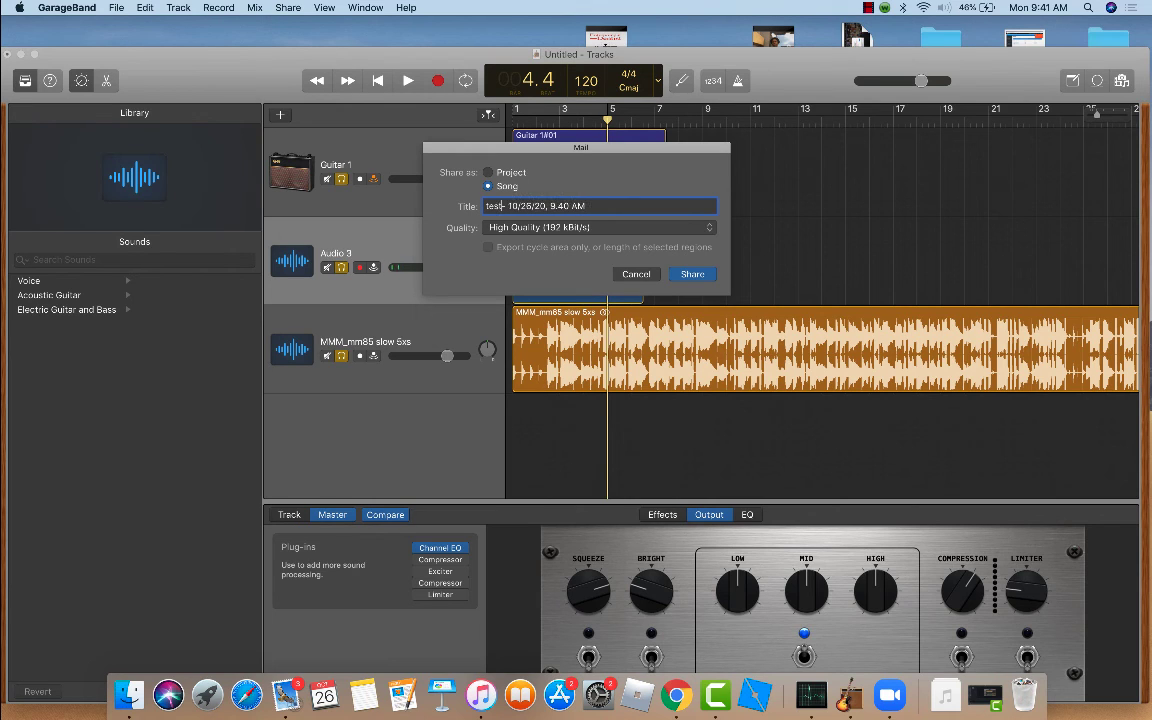
{"action": "mouse_move", "coordinate": [692, 274]}
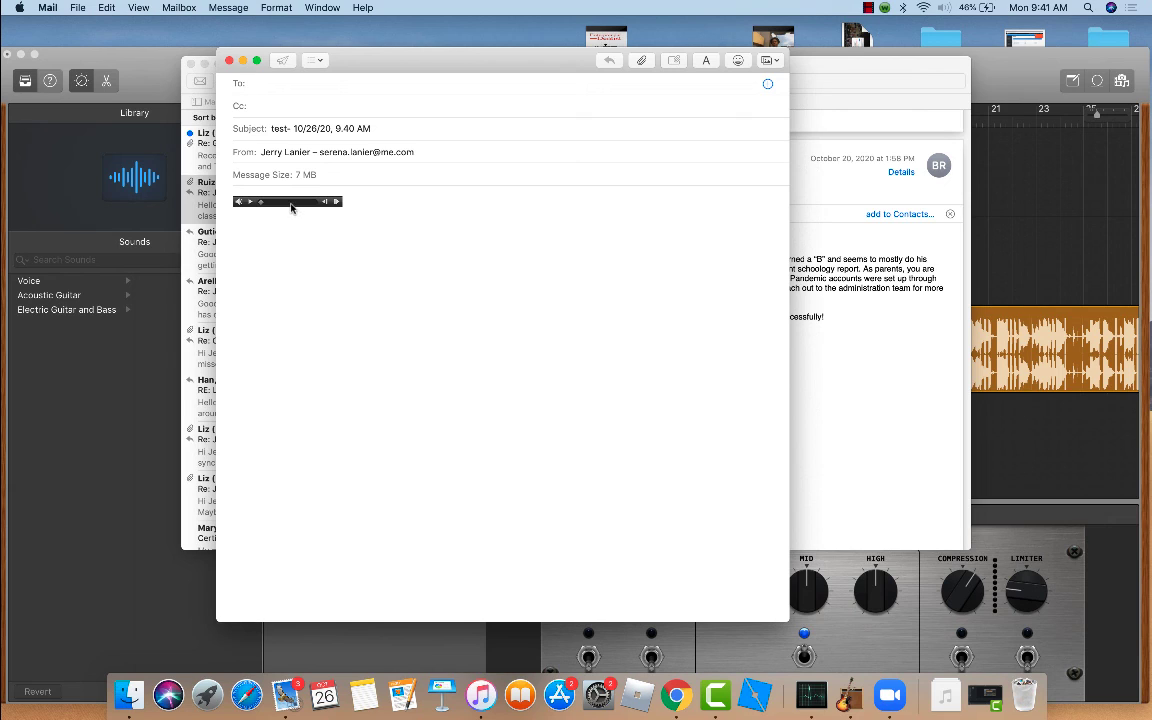
{"action": "mouse_move", "coordinate": [292, 204]}
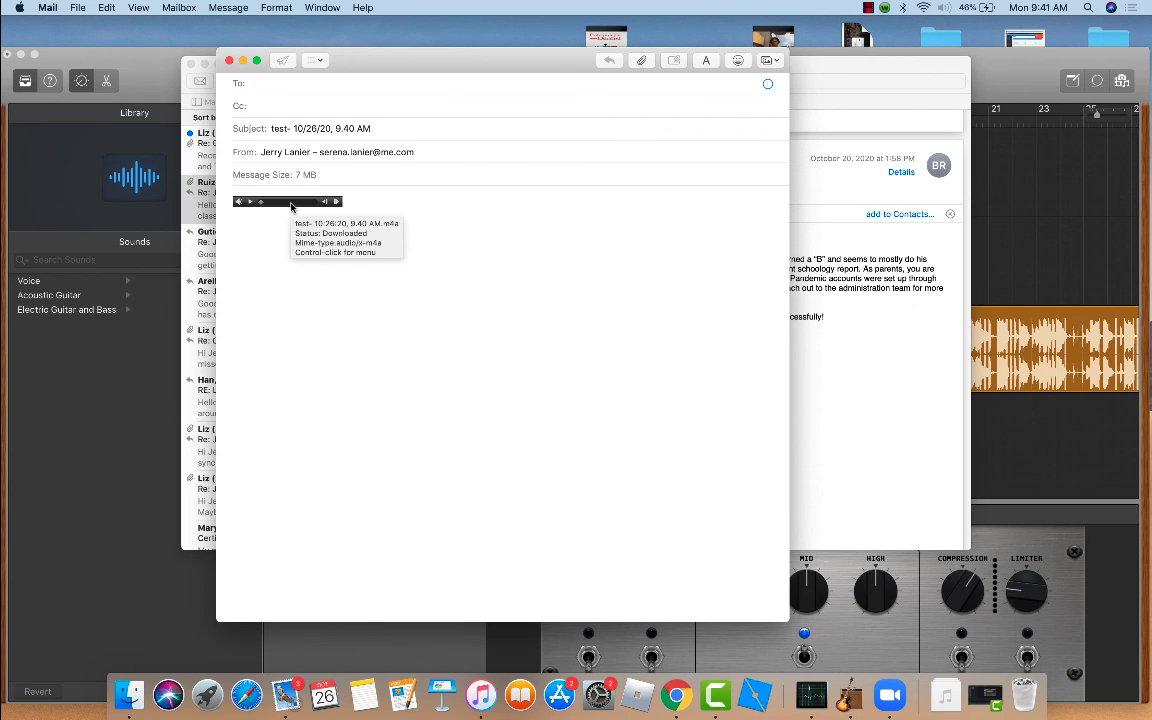